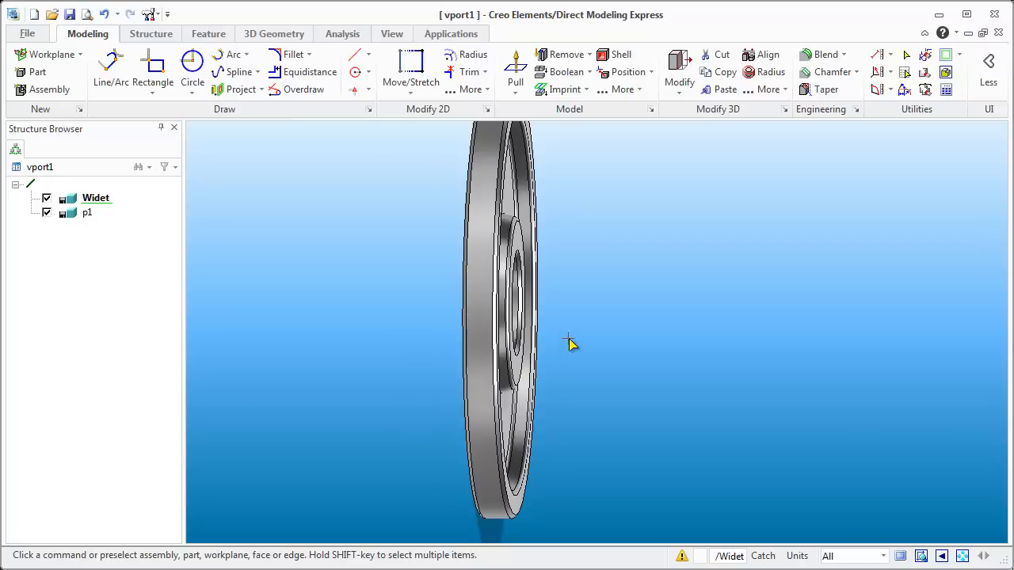
Create workplane w1 on the axis of the weight's centre hole and select it
left_click_drag(570, 344, 428, 345)
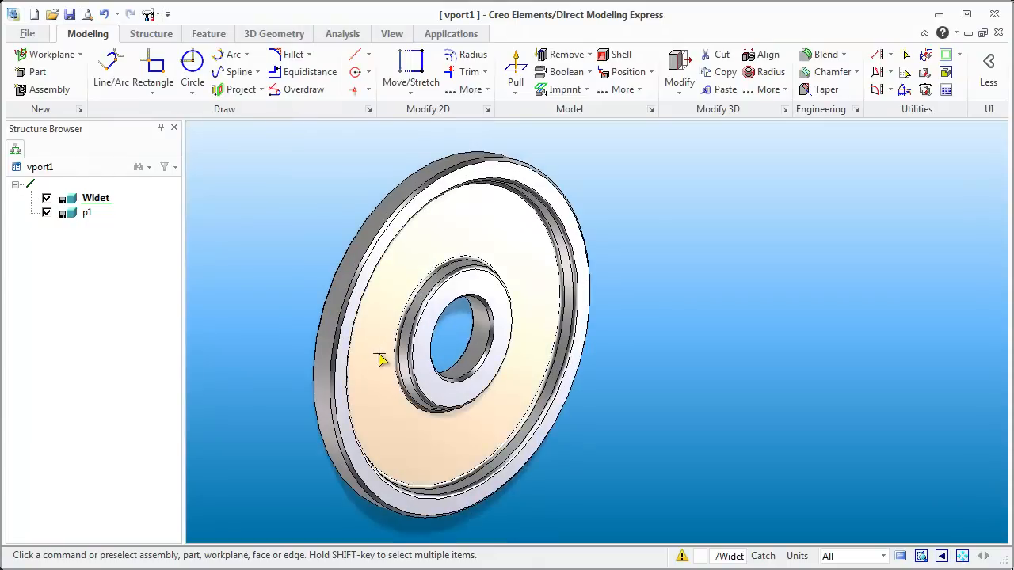
left_click_drag(380, 357, 325, 358)
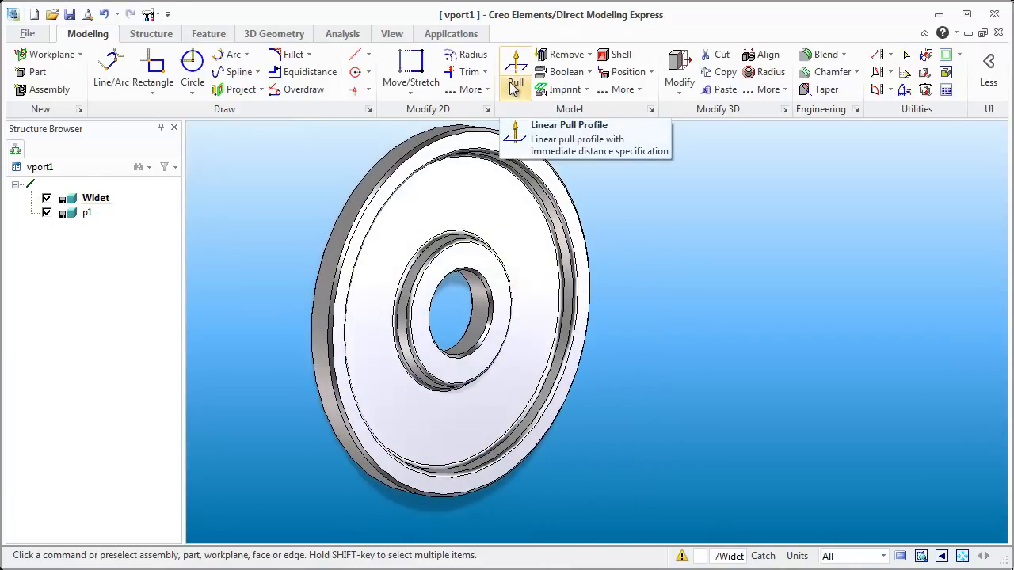
left_click(525, 83)
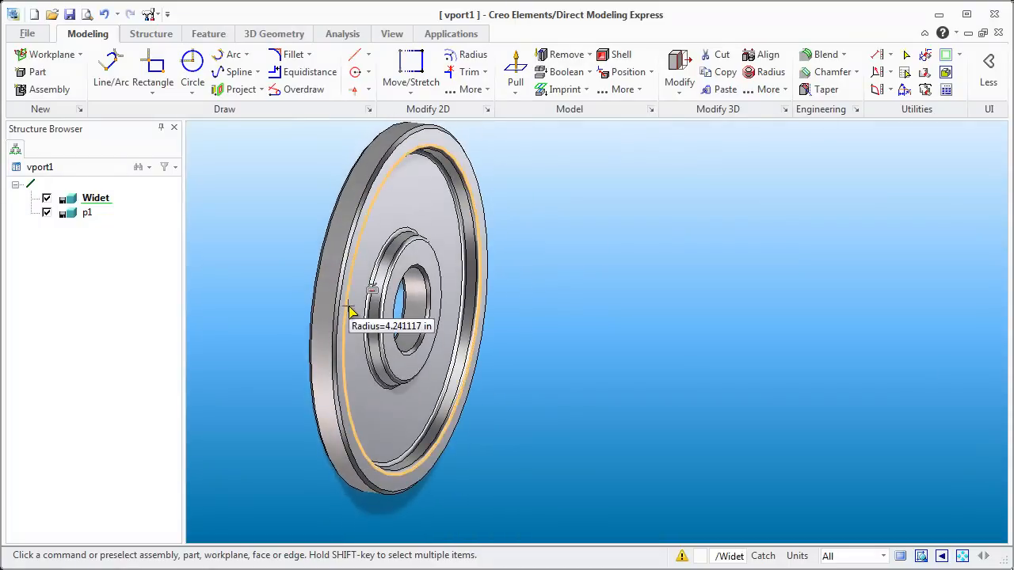
mouse_move(278, 307)
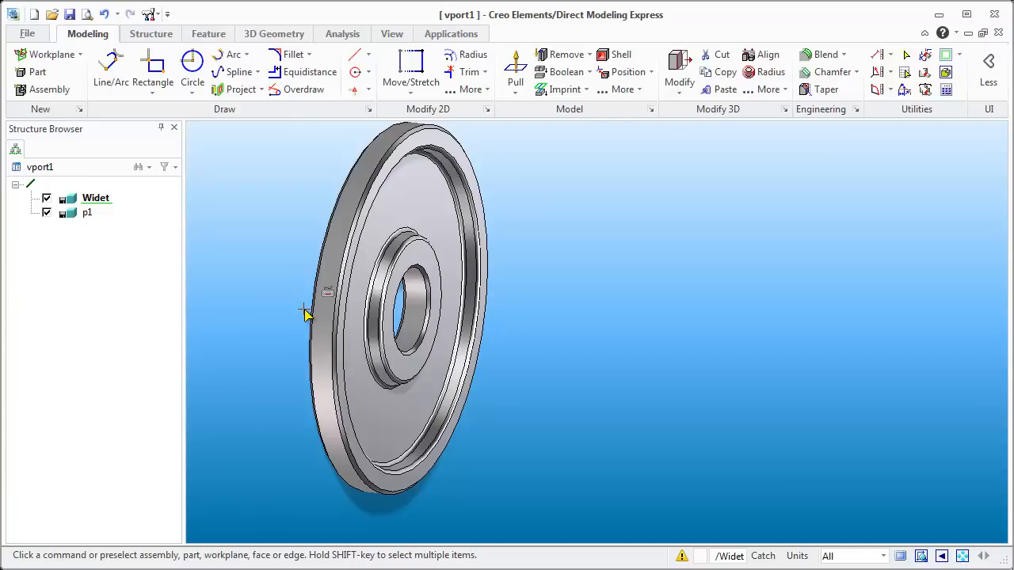
mouse_move(289, 317)
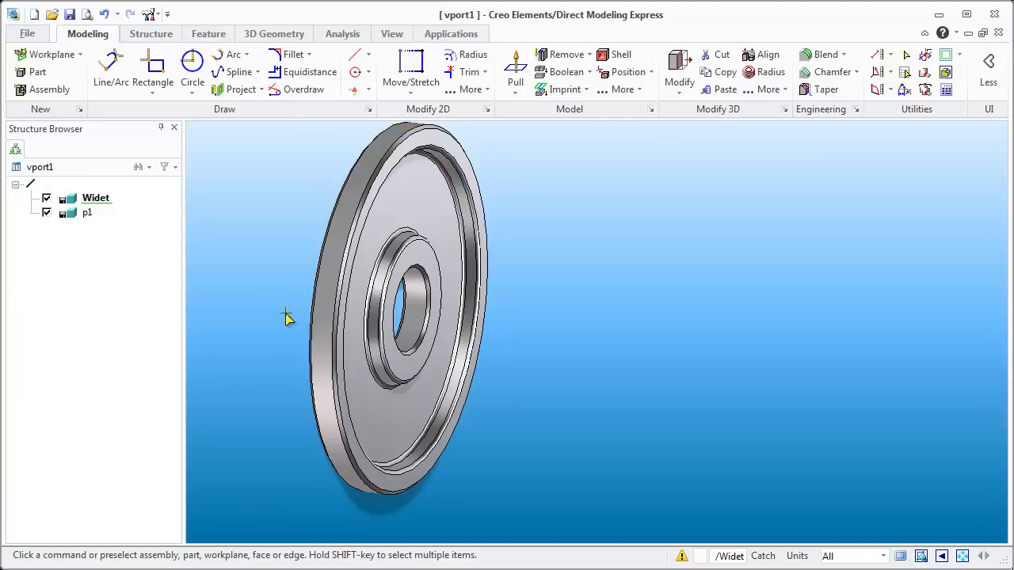
mouse_move(269, 309)
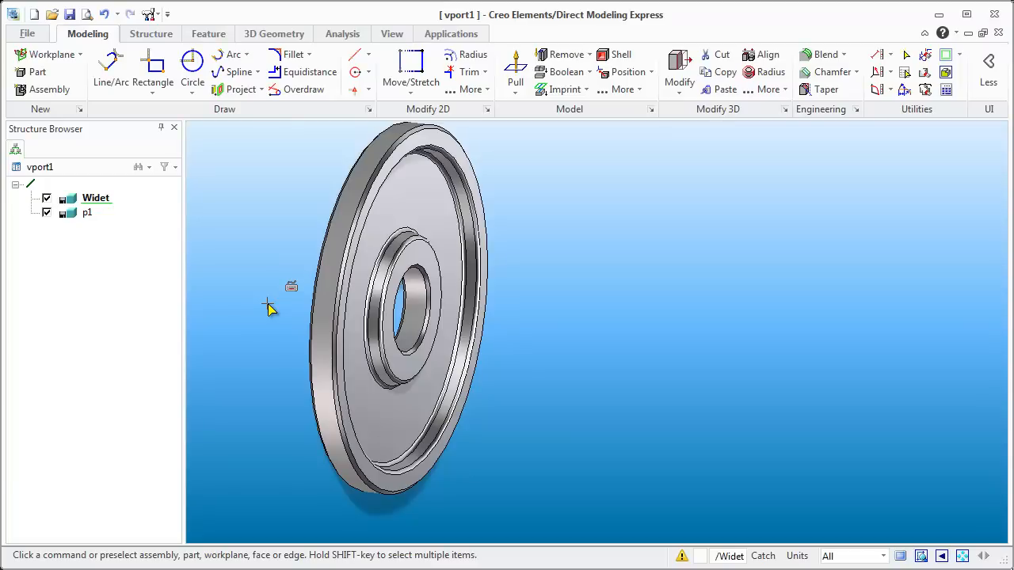
mouse_move(283, 325)
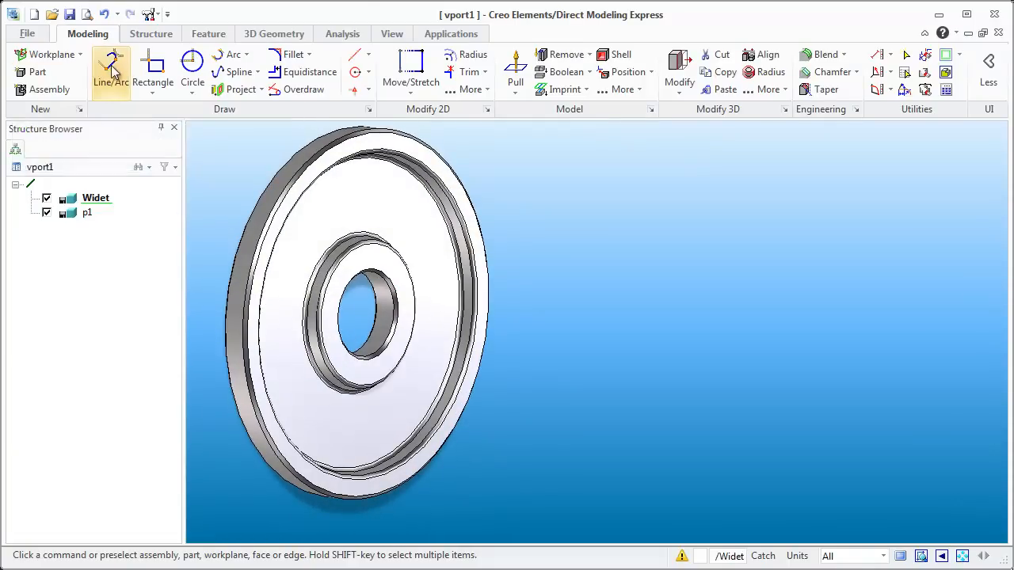
mouse_move(47, 54)
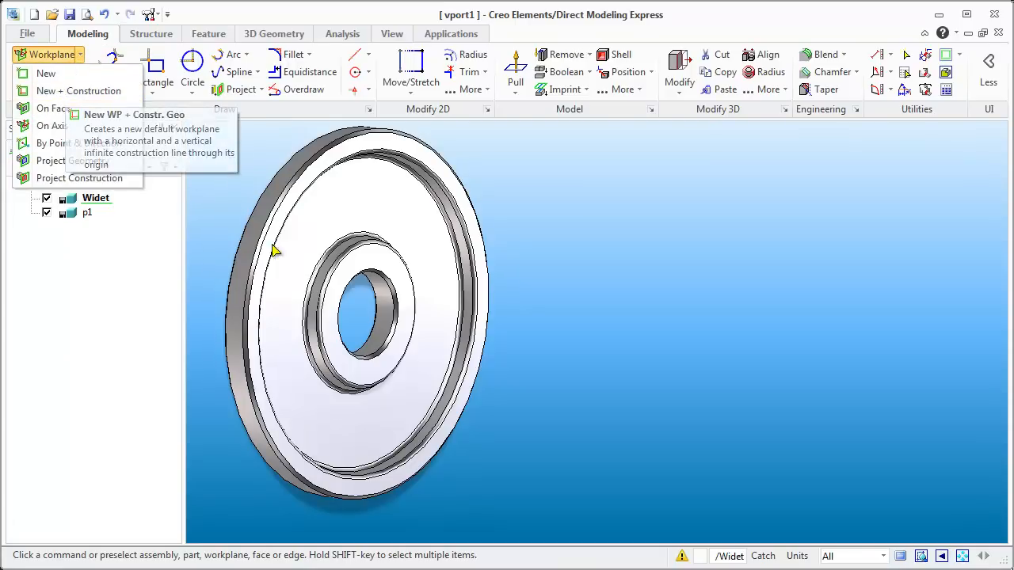
mouse_move(37, 144)
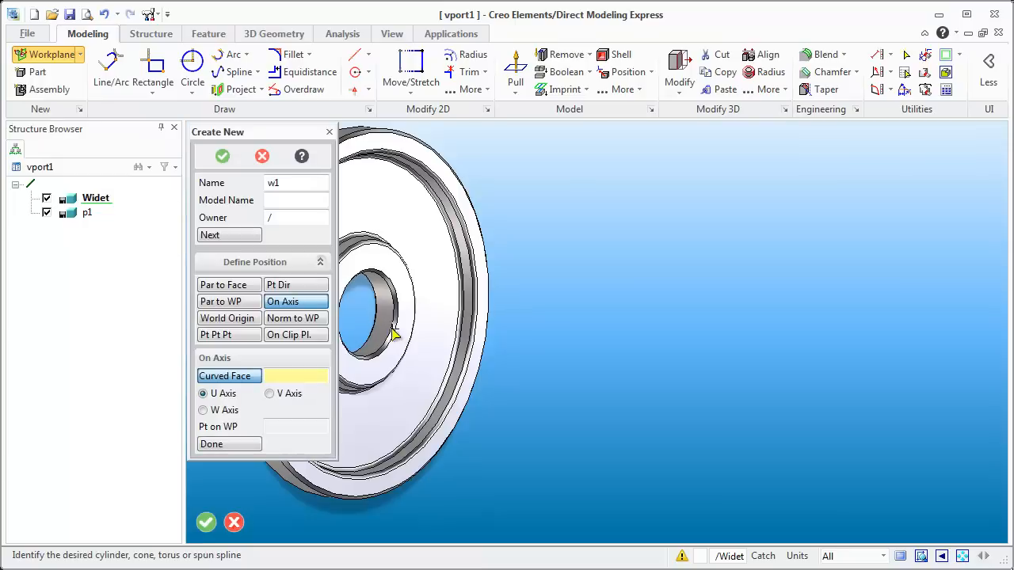
left_click(388, 333)
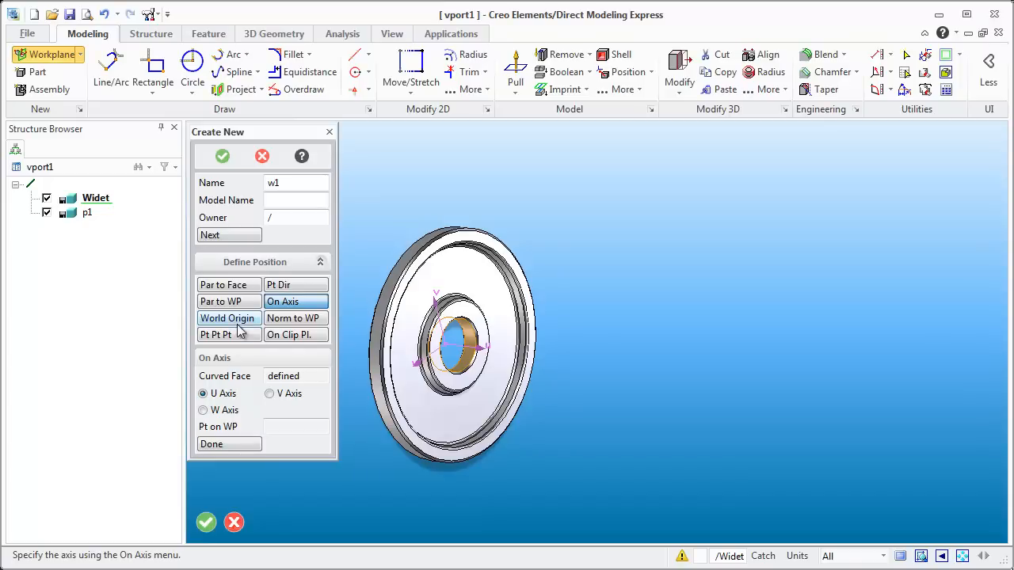
left_click(229, 426)
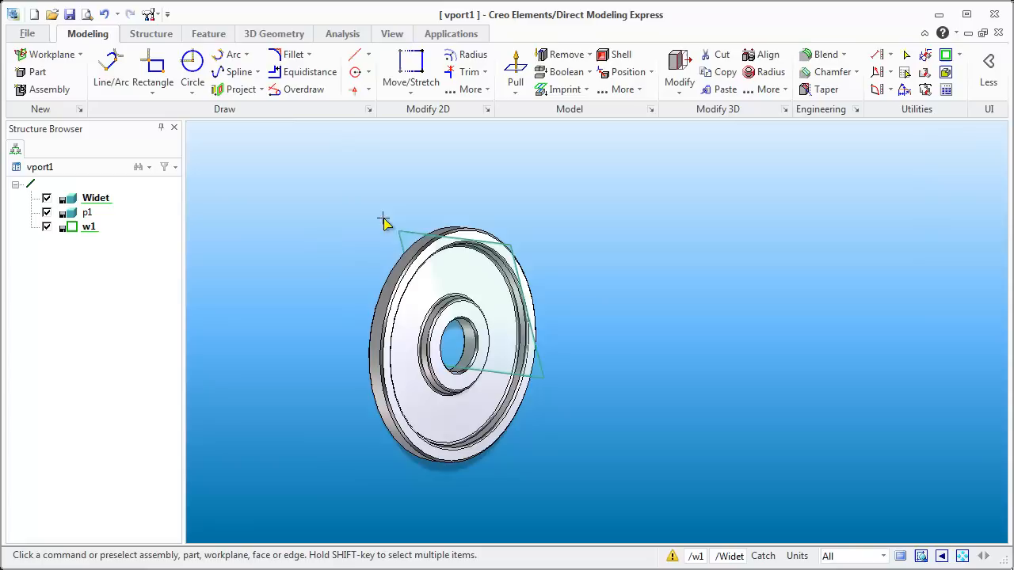
left_click(412, 238)
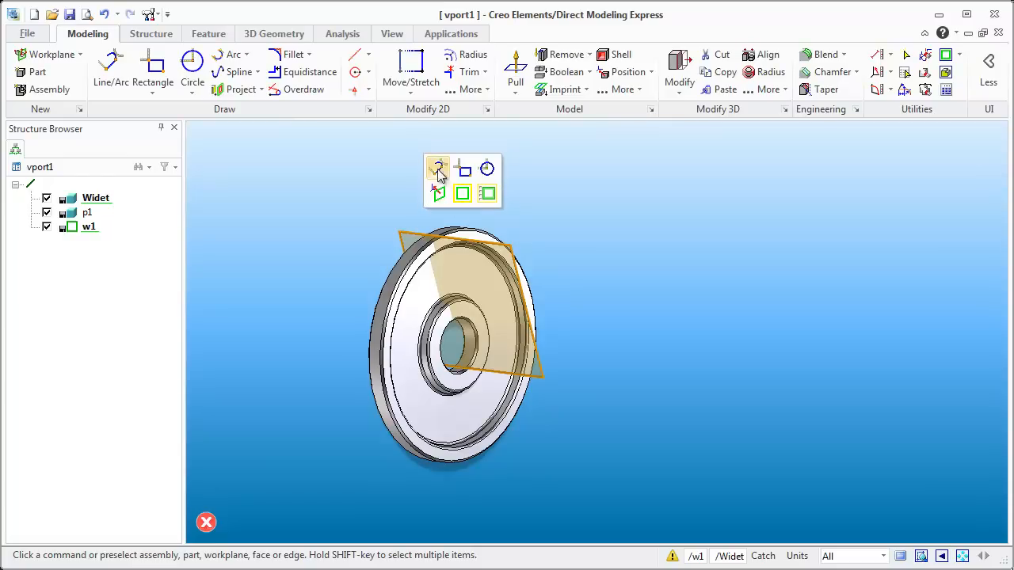
Draw a closed stepped line profile on w1 beside the hub, snapping a point to the hub's edge
left_click(438, 169)
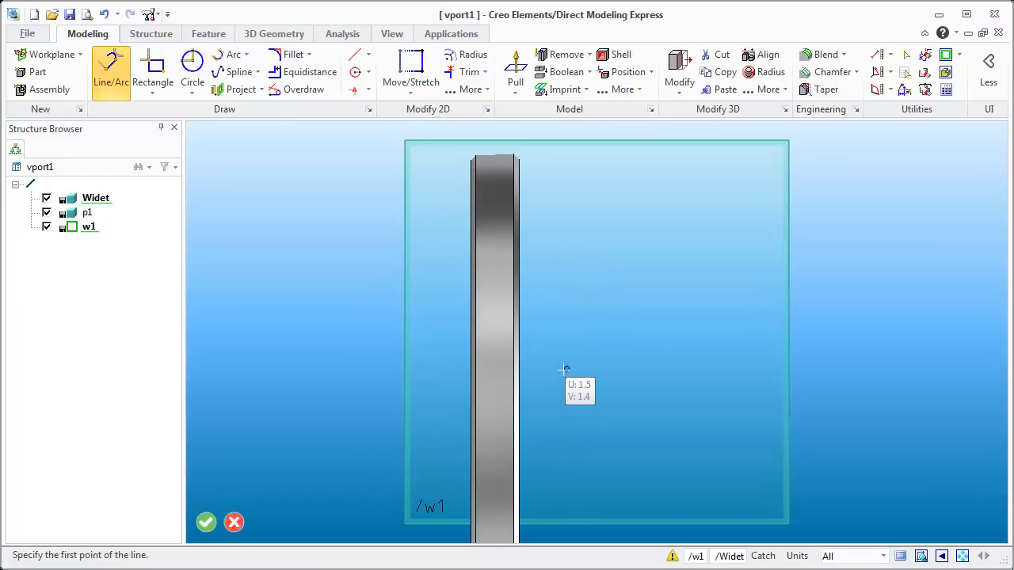
mouse_move(574, 369)
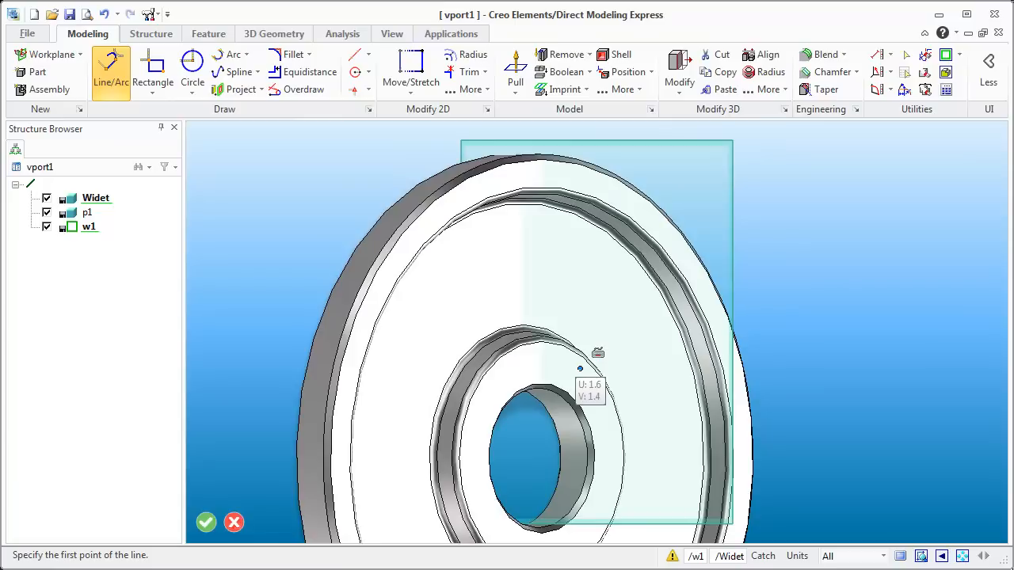
mouse_move(606, 388)
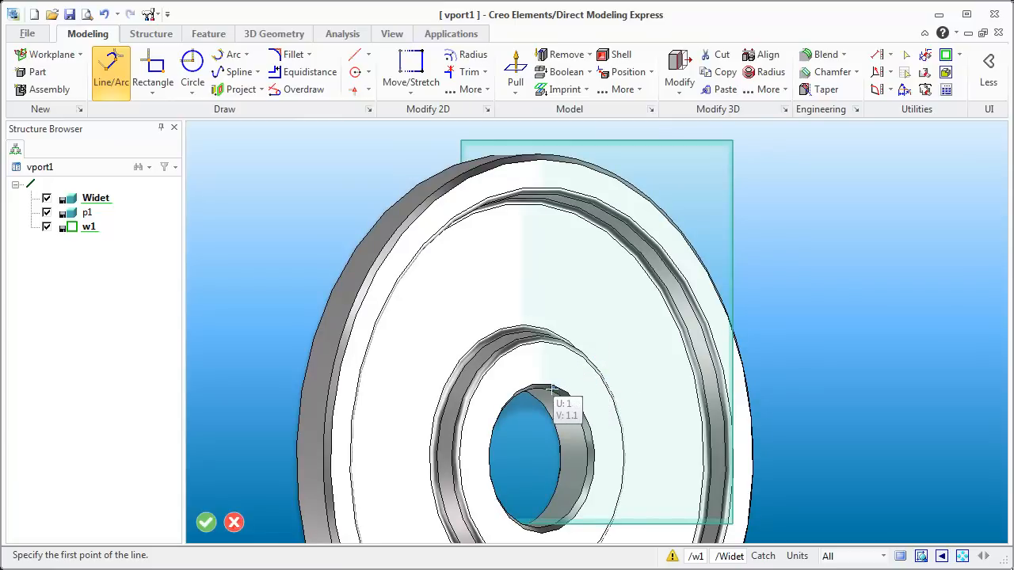
mouse_move(547, 392)
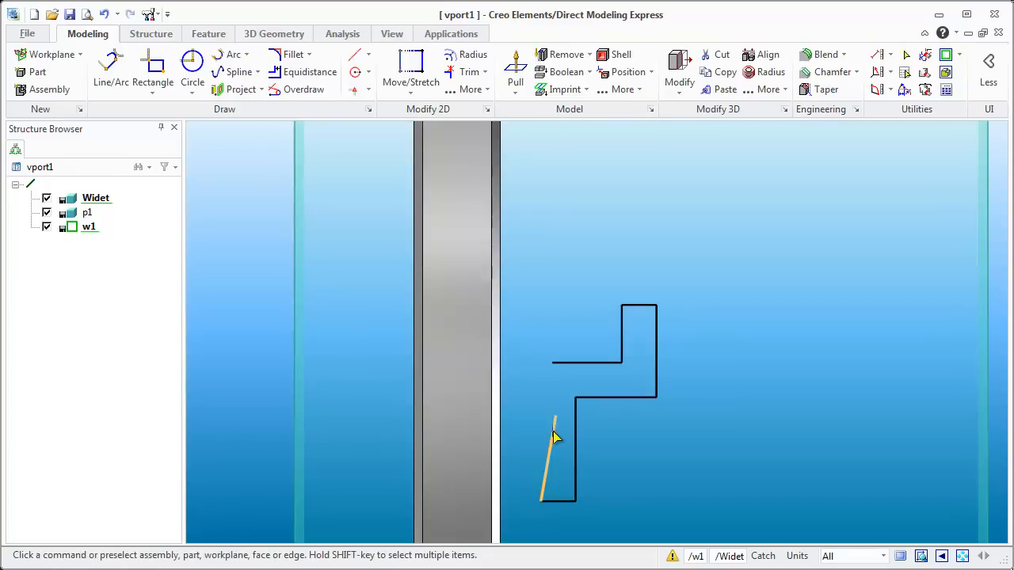
left_click(555, 427)
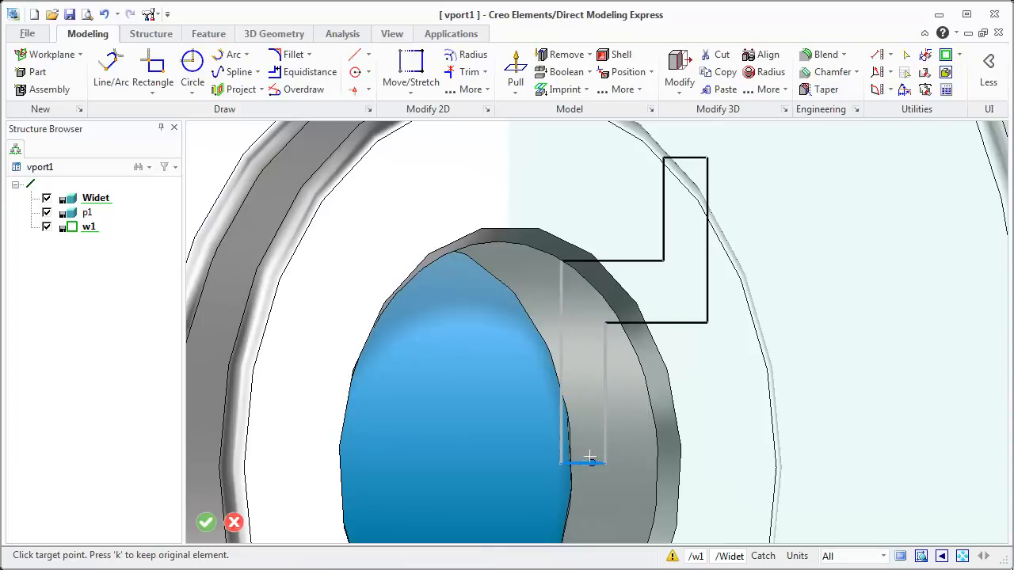
left_click(590, 458)
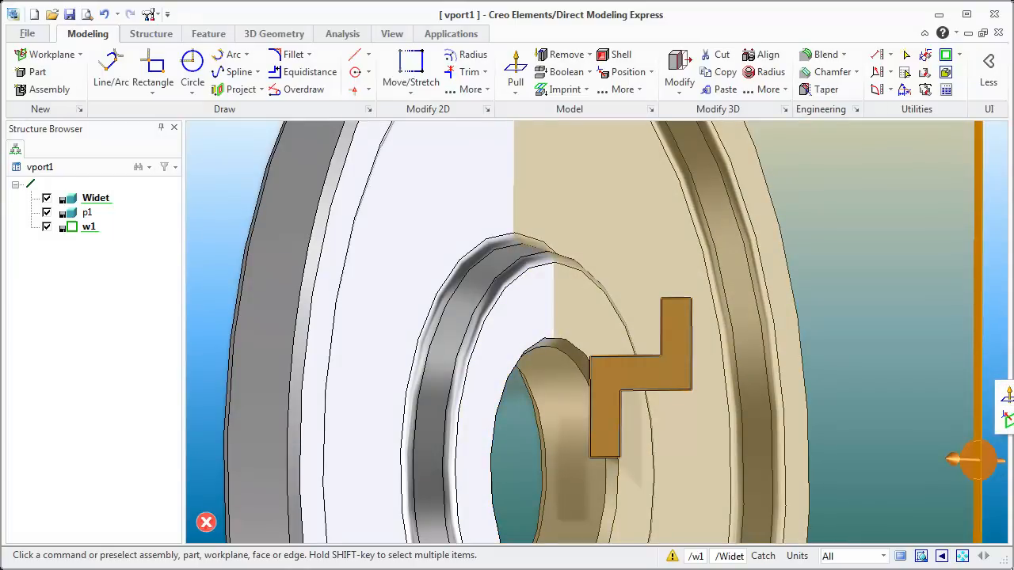
left_click(111, 71)
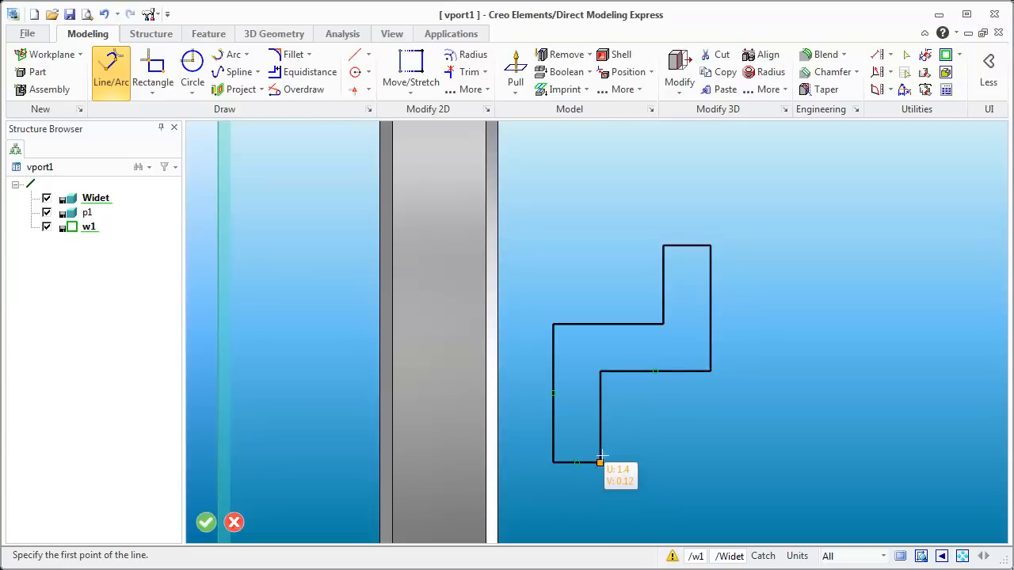
Delete the small slanted lower segments, leaving an open horizontal stub
left_click(600, 462)
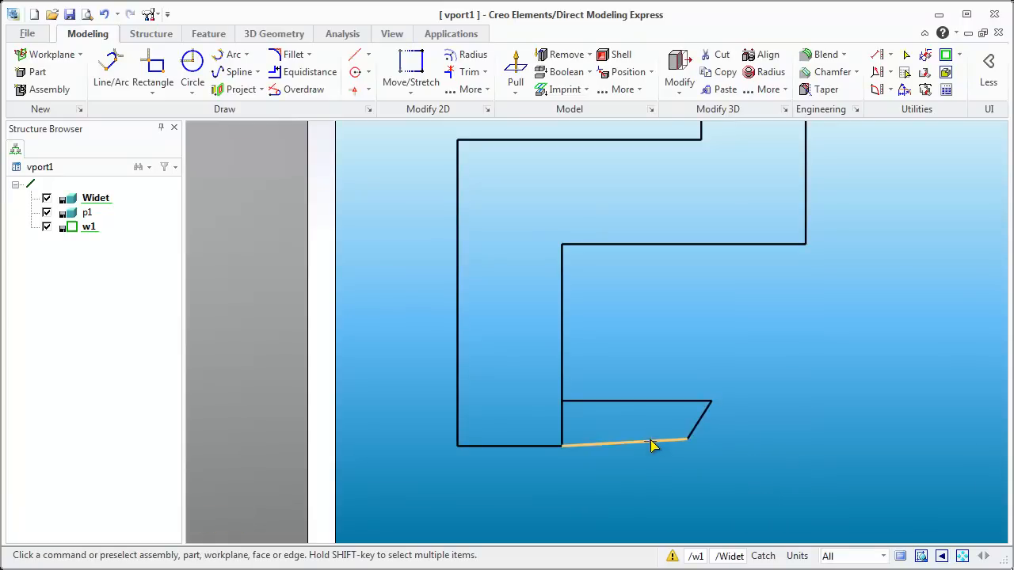
right_click(650, 444)
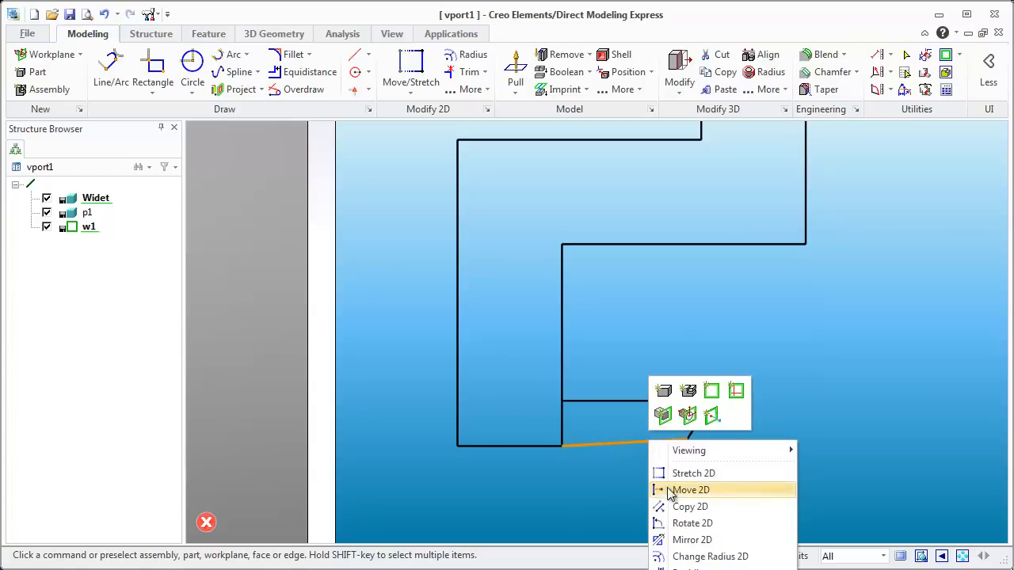
mouse_move(691, 523)
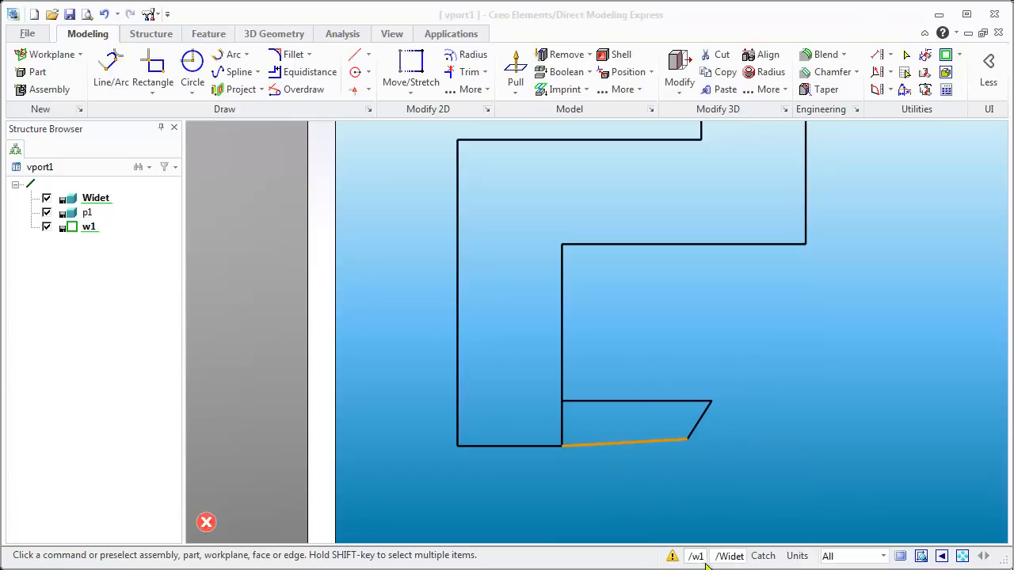
right_click(626, 439)
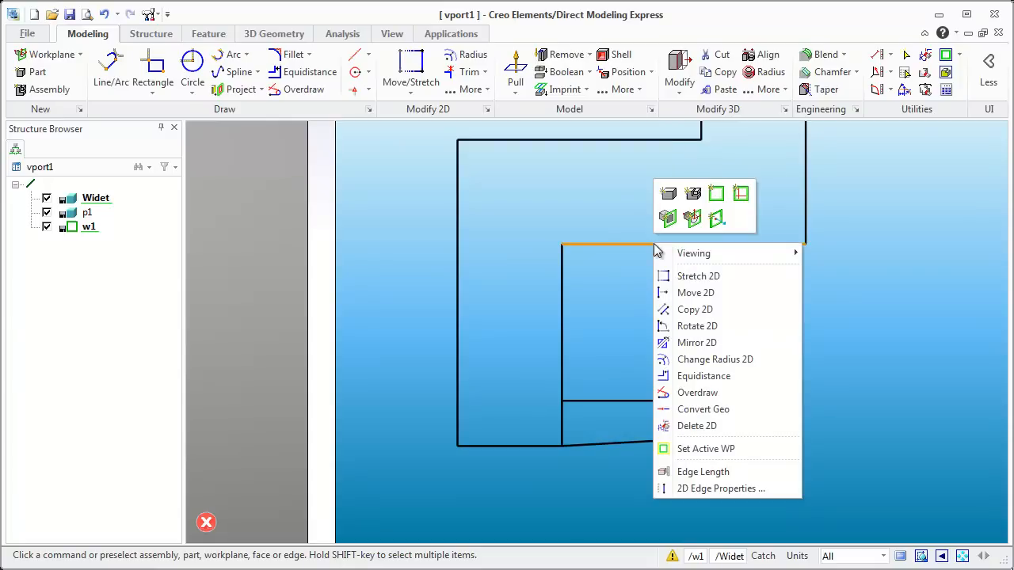
mouse_move(654, 506)
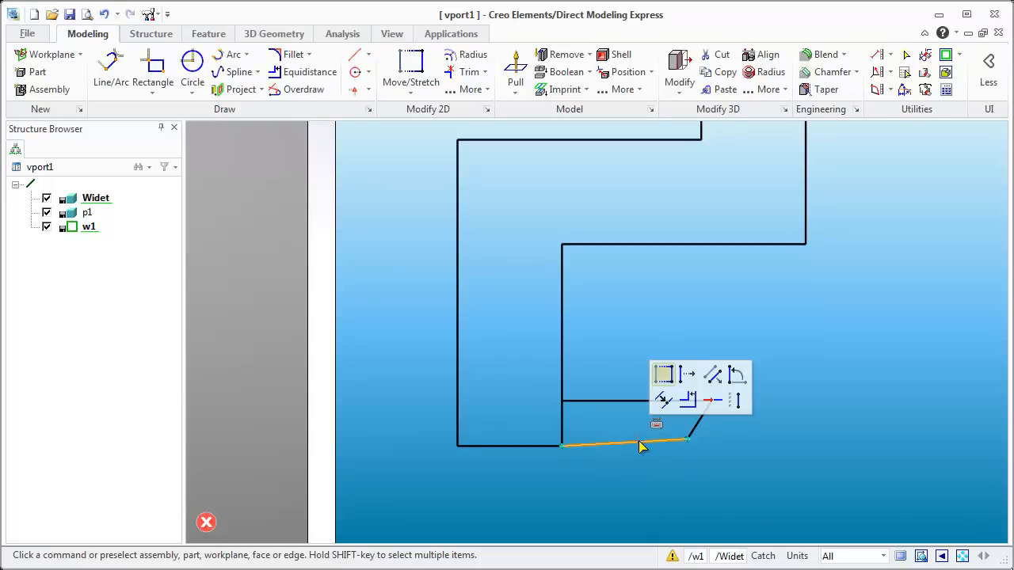
right_click(642, 446)
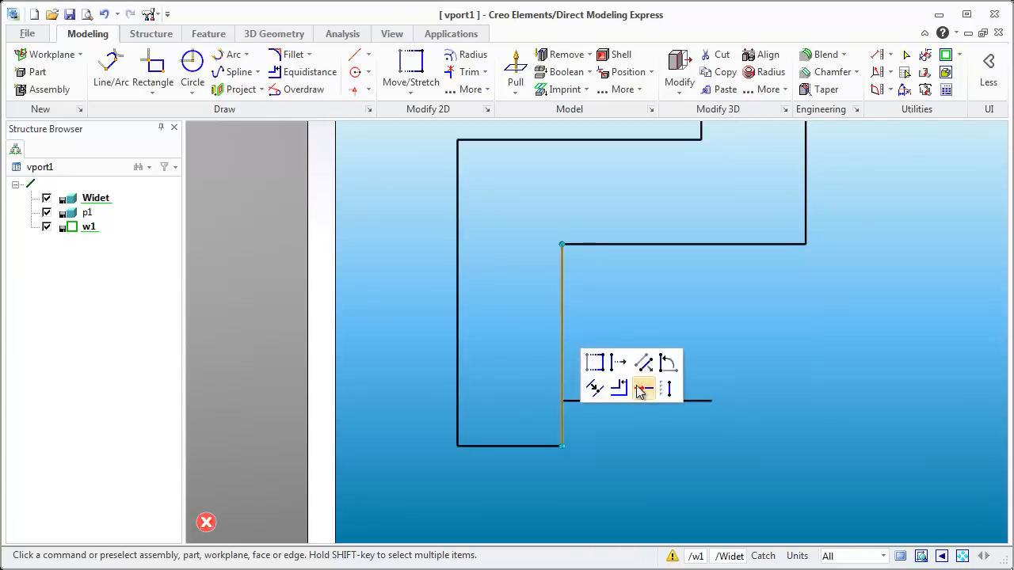
mouse_move(645, 364)
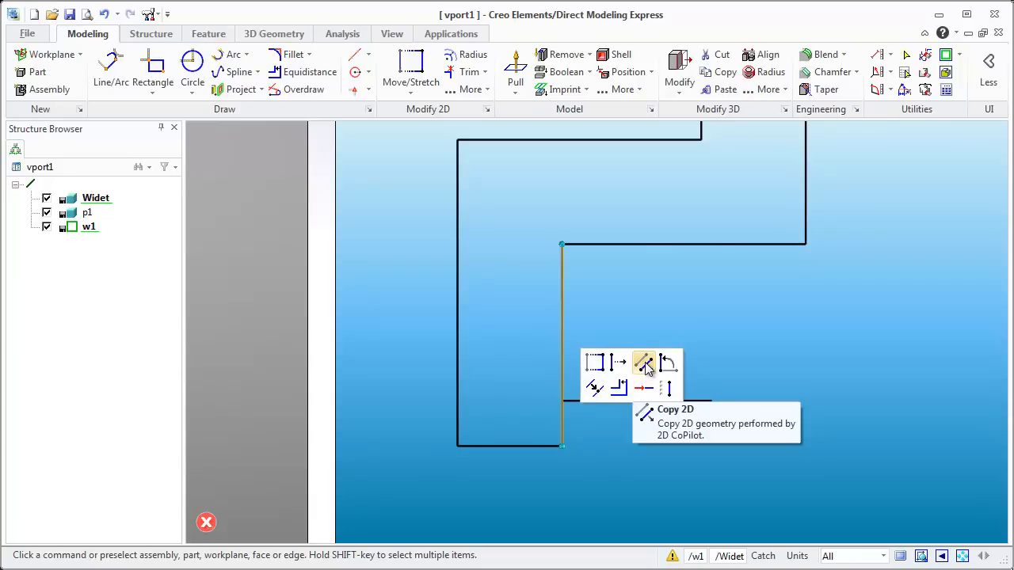
mouse_move(595, 363)
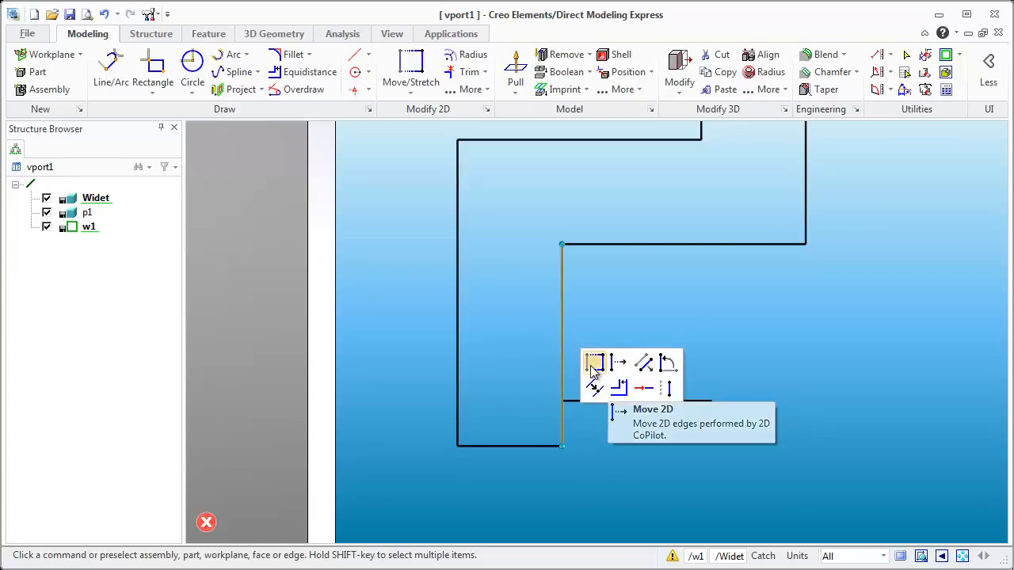
mouse_move(595, 388)
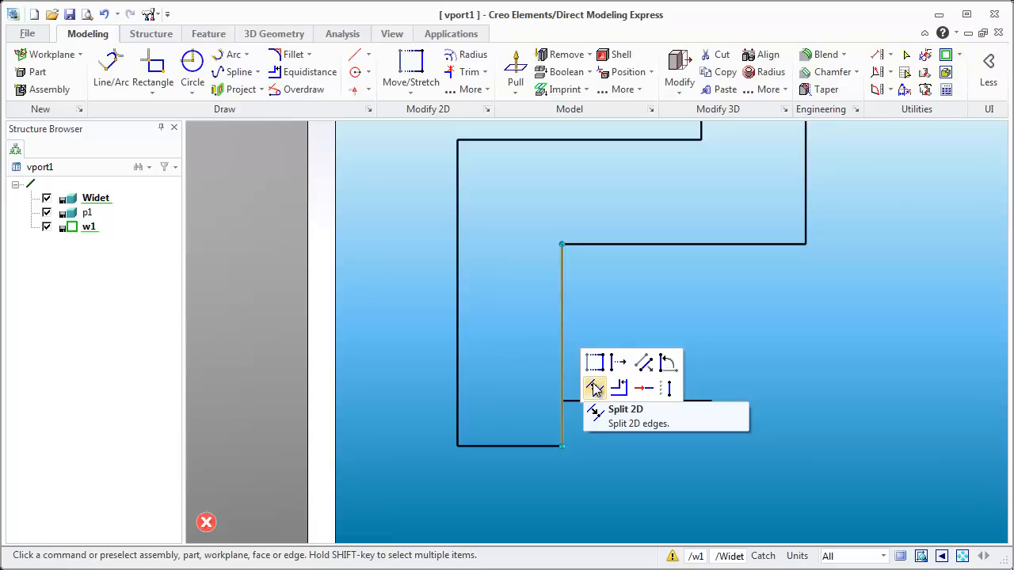
Split the vertical sketch edge and stretch the bottom edge to the ledge's end
left_click(595, 387)
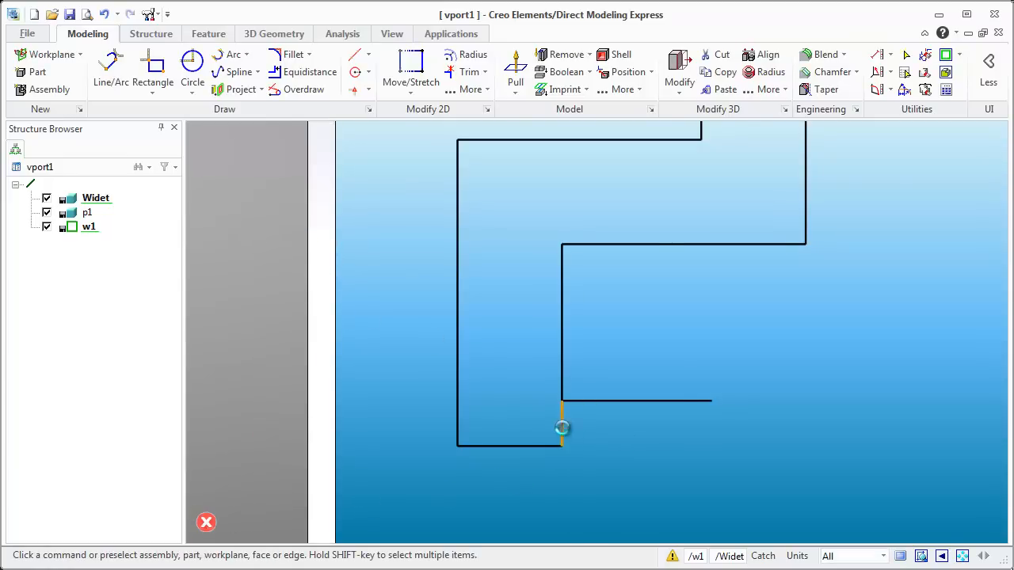
right_click(562, 428)
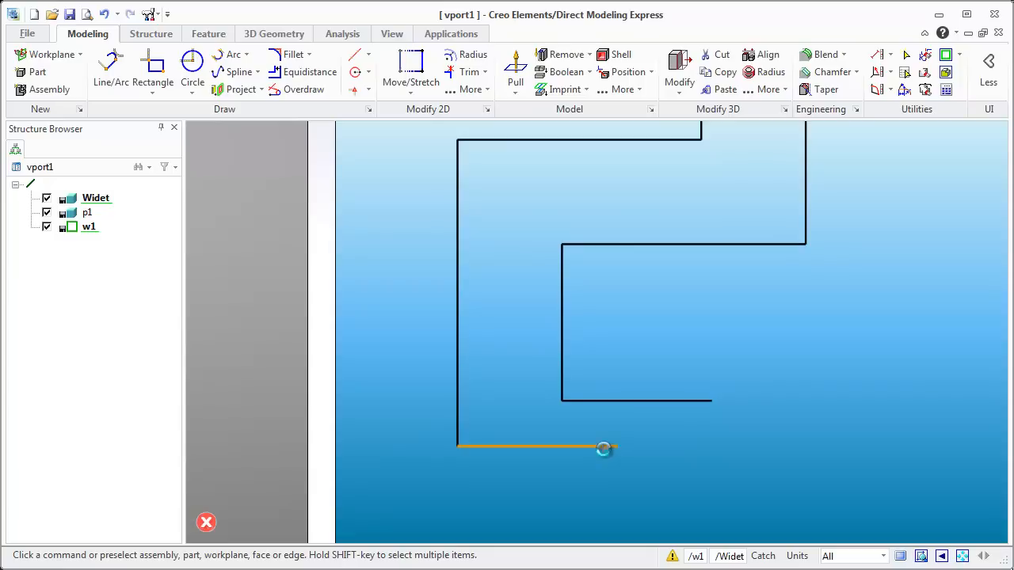
left_click_drag(604, 449, 686, 446)
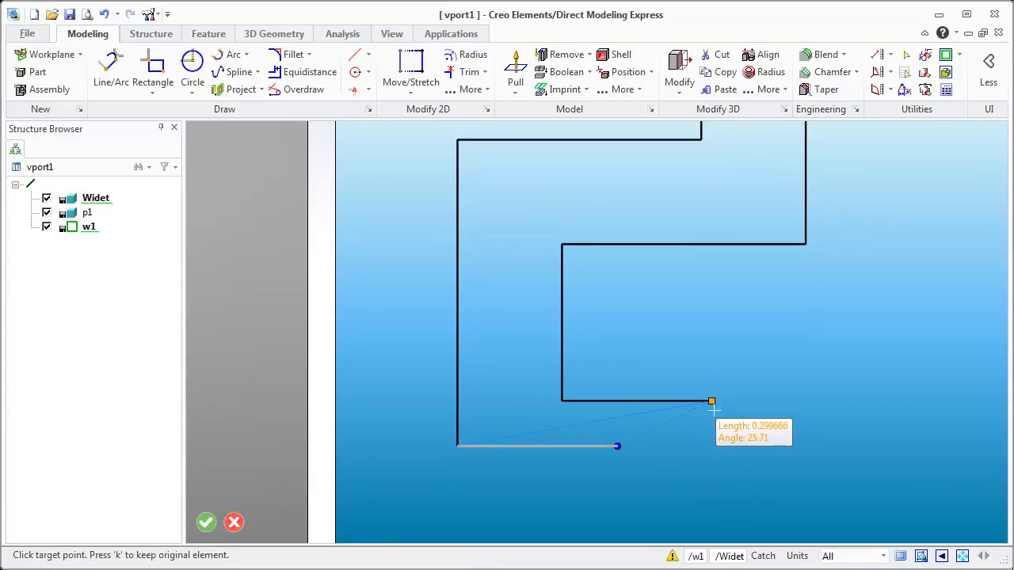
mouse_move(711, 446)
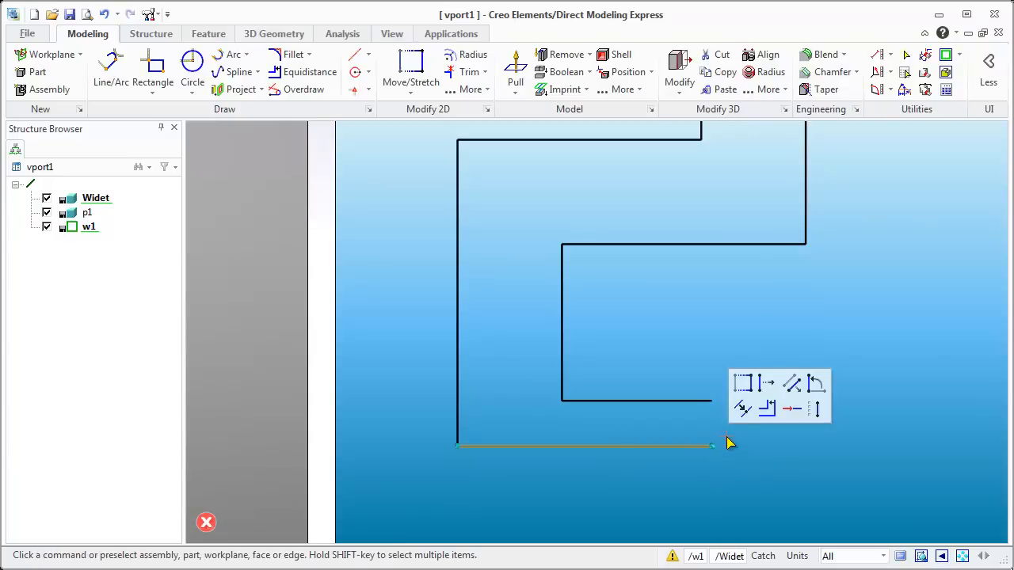
mouse_move(817, 409)
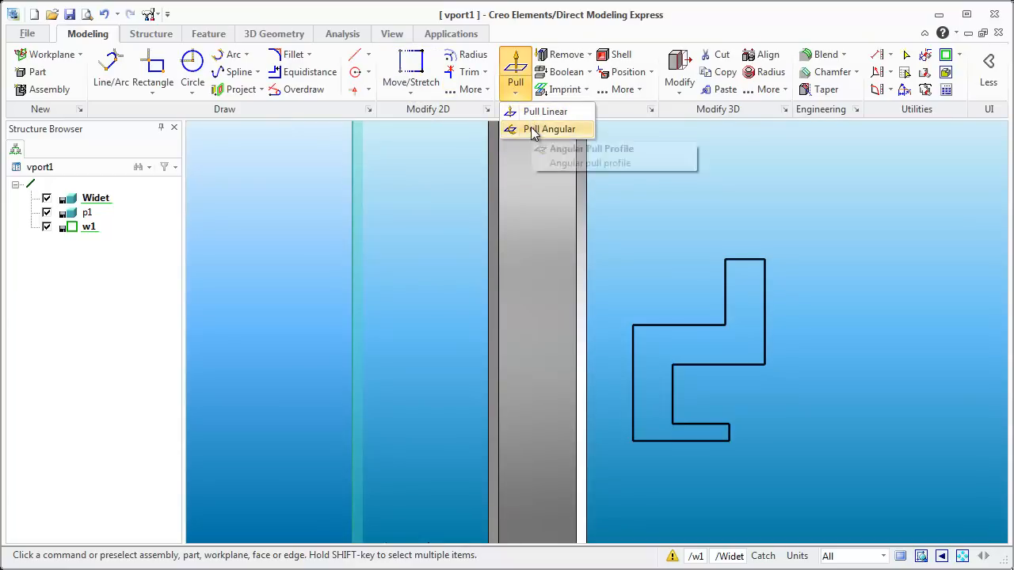
Revolve the profile with Pull Angular about its bottom edge into a hub ring
left_click(549, 129)
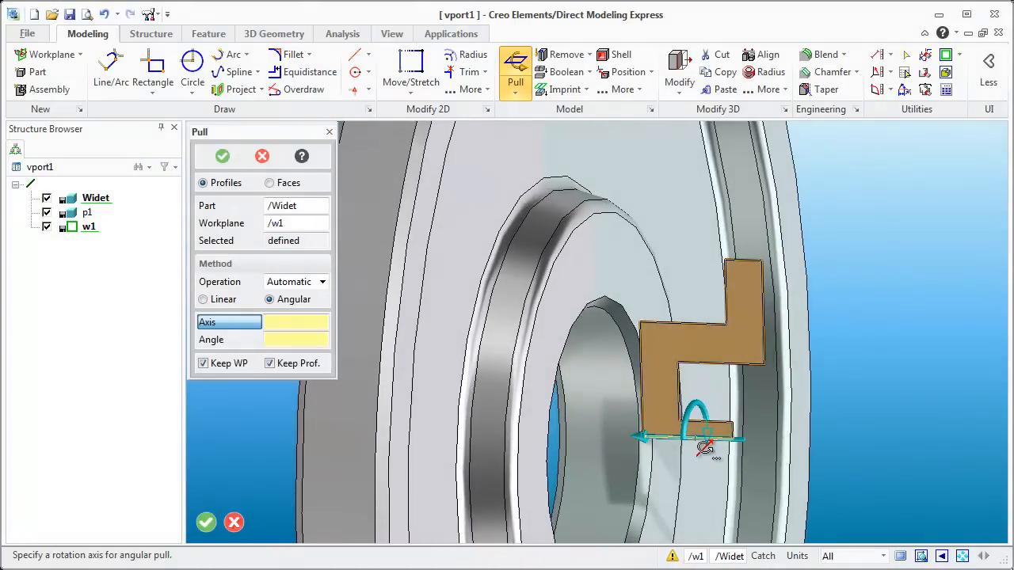
left_click(697, 440)
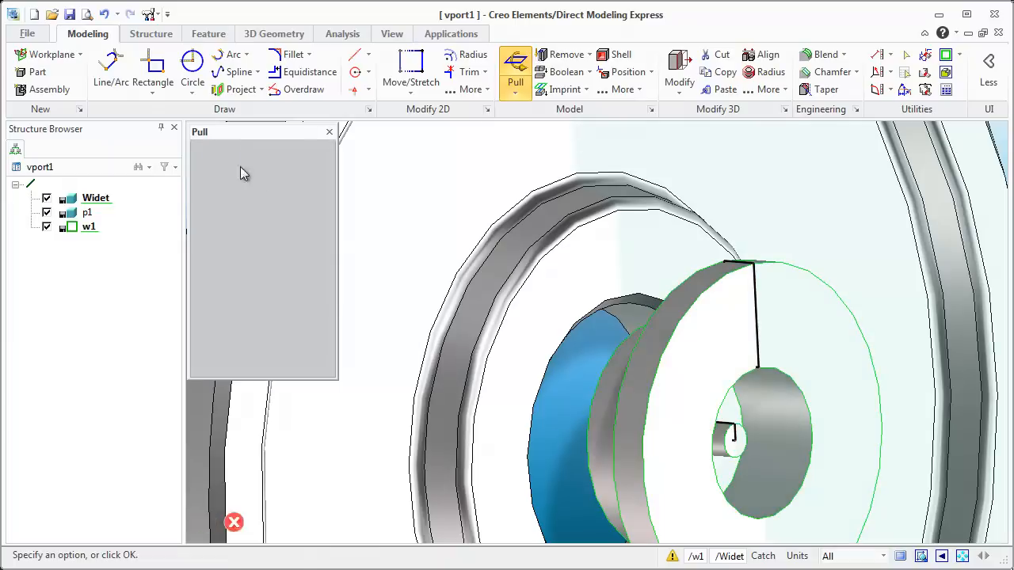
left_click(328, 131)
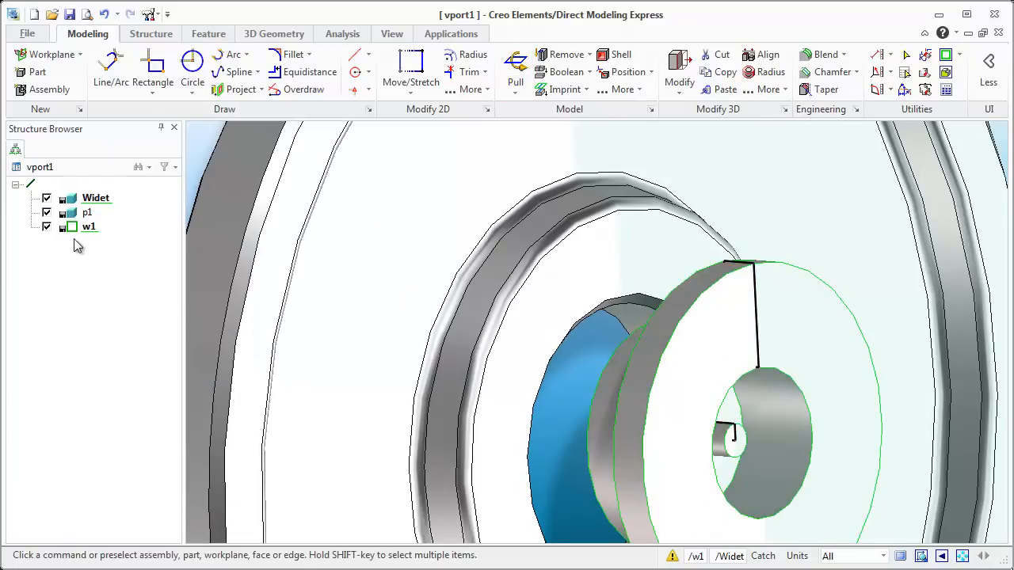
Delete workplane w1 from the Structure Browser's context menu
left_click(758, 353)
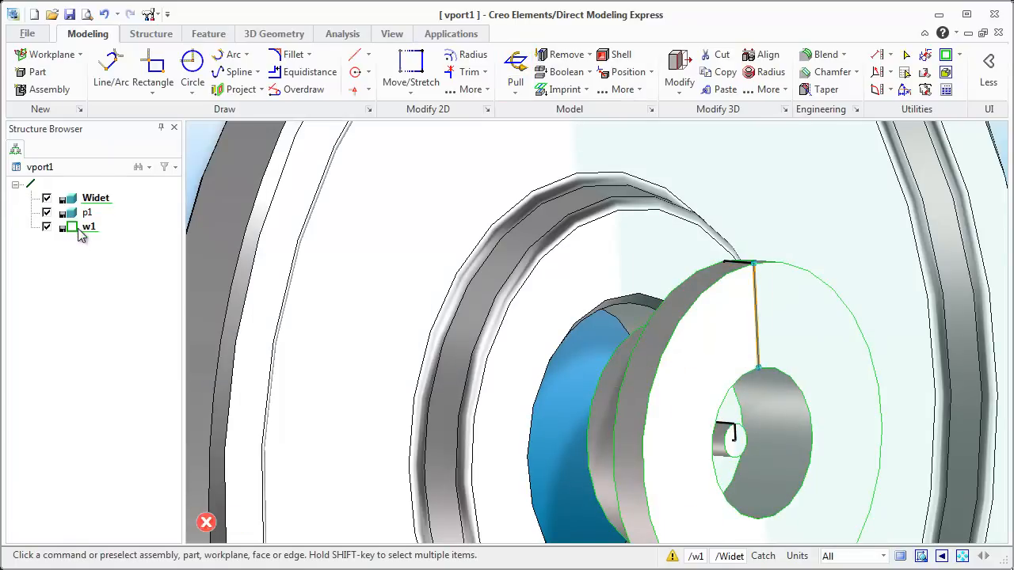
right_click(89, 227)
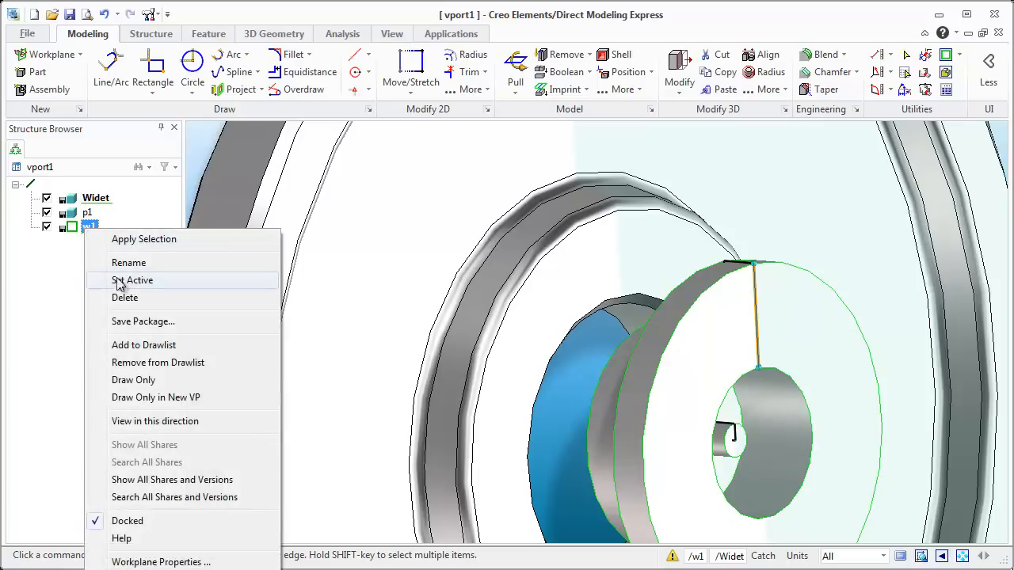
left_click(124, 297)
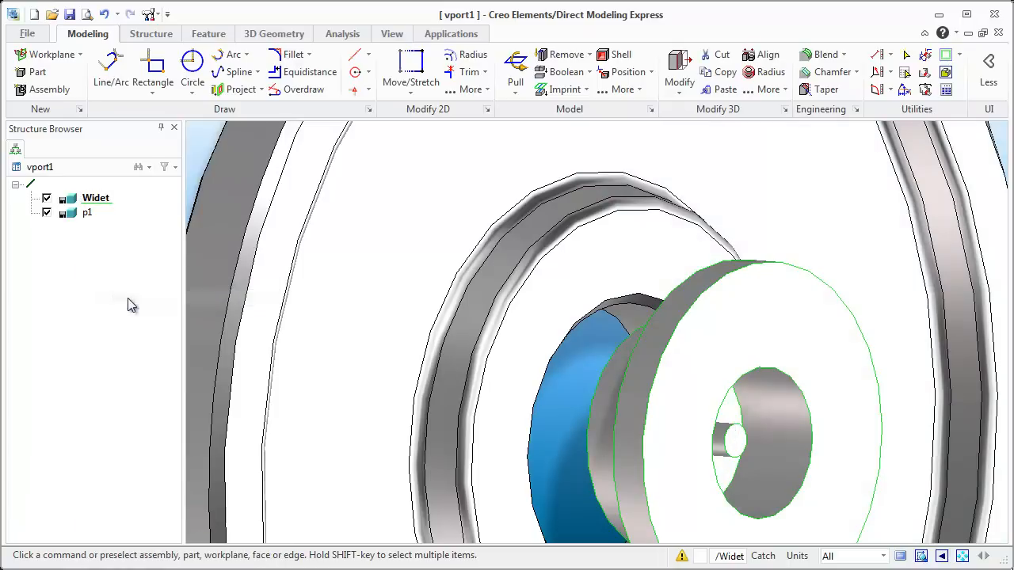
mouse_move(577, 363)
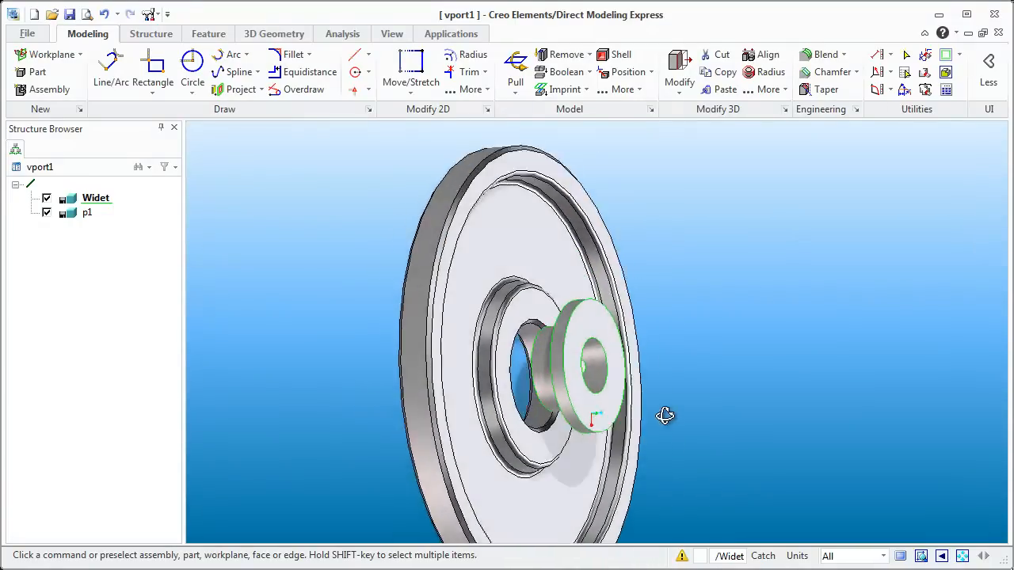
Orbit the view to face the whole weight and its new ring
left_click_drag(664, 416, 620, 430)
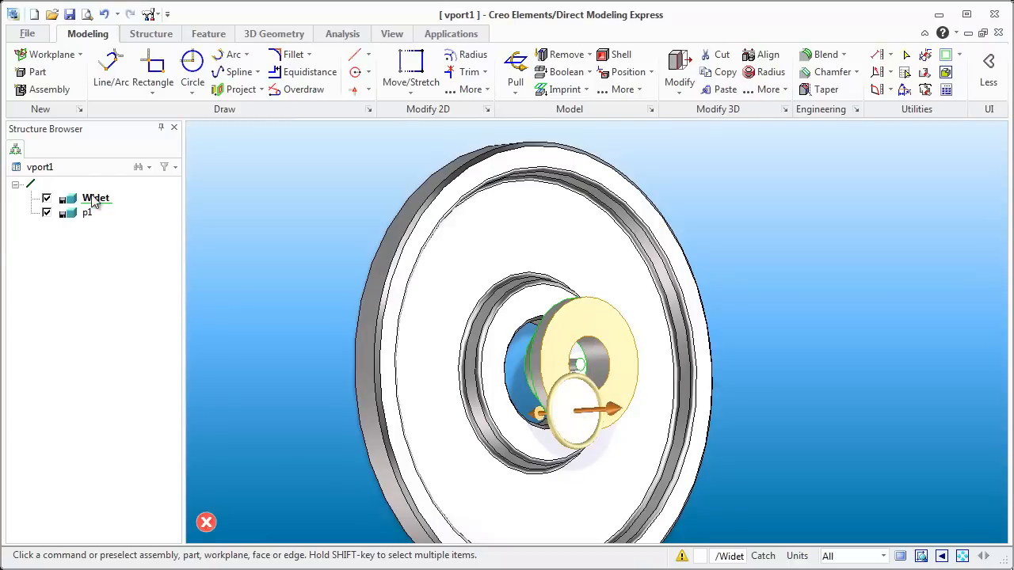
Set the Widet part's base part colour to Red in Part Properties
right_click(96, 198)
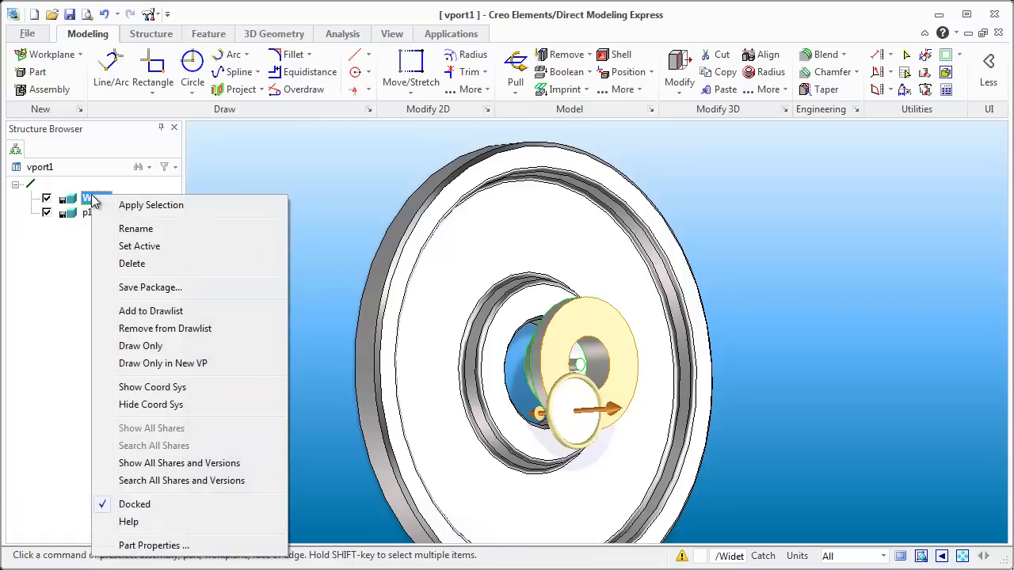
mouse_move(141, 302)
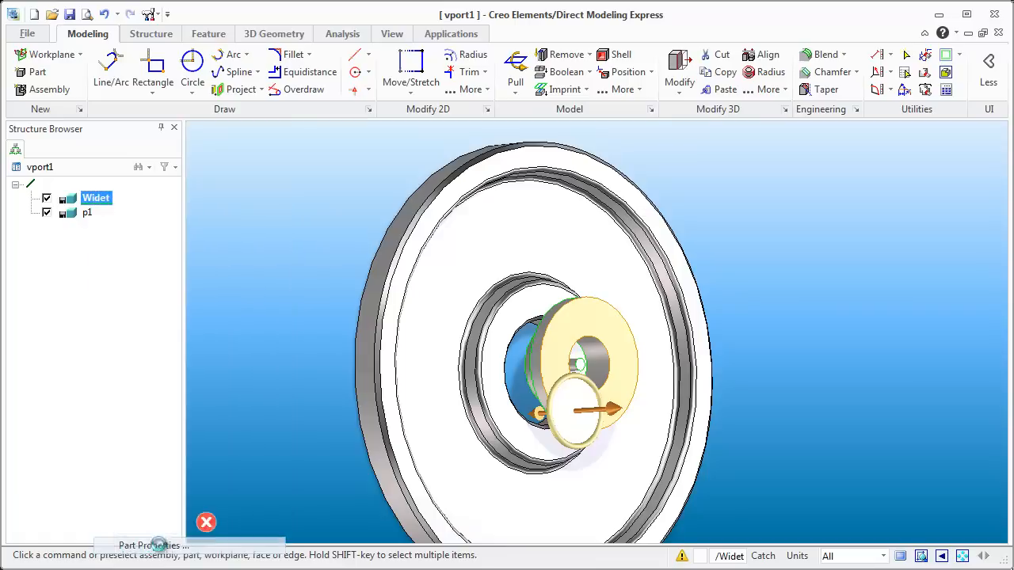
left_click(153, 545)
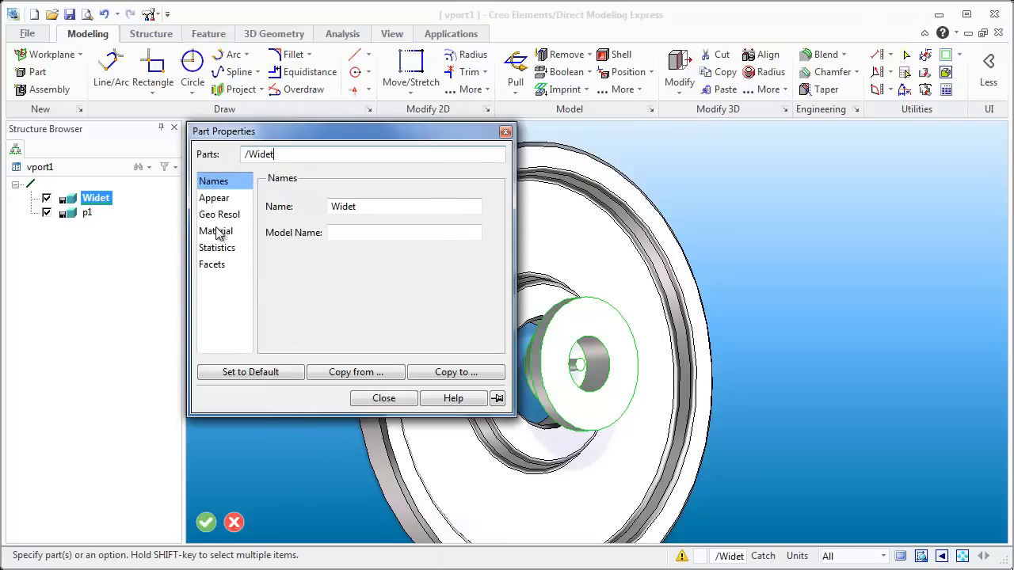
left_click(214, 197)
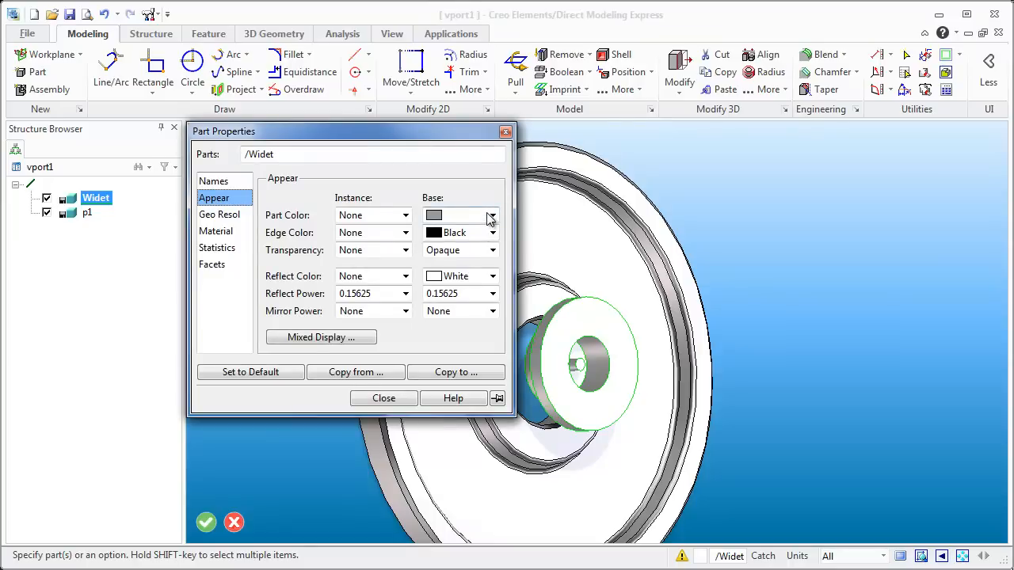
left_click(492, 215)
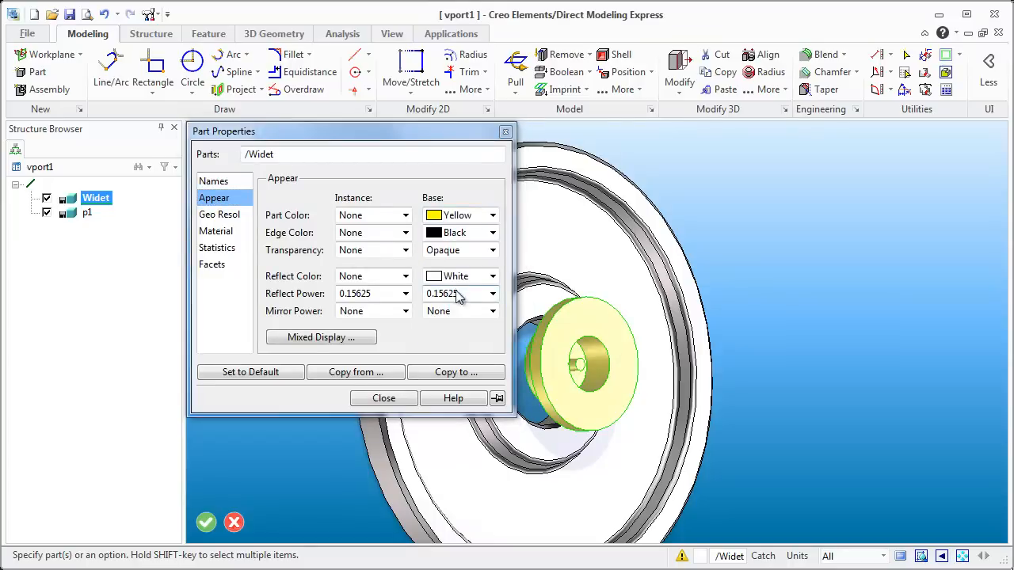
left_click(492, 214)
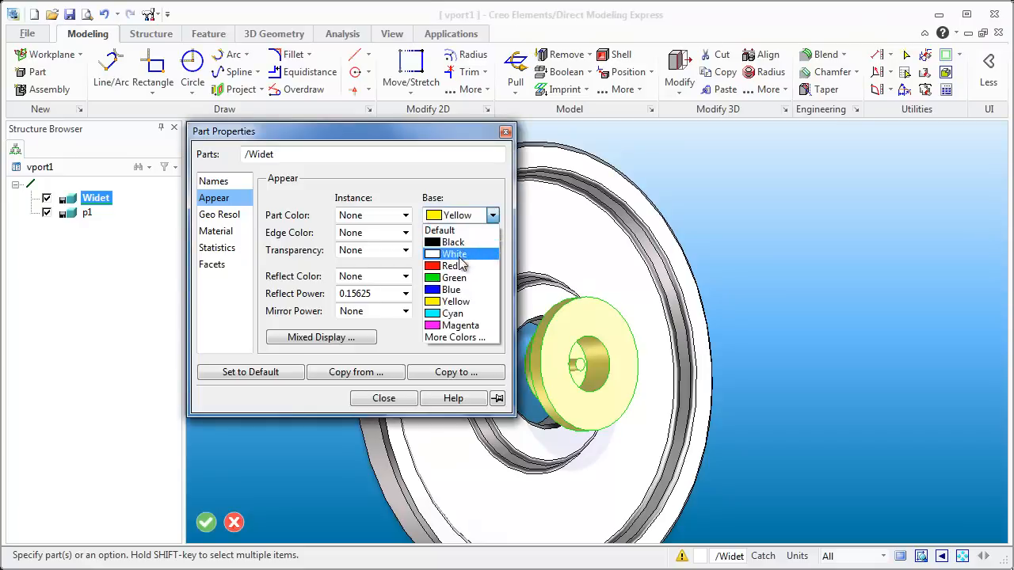
left_click(450, 265)
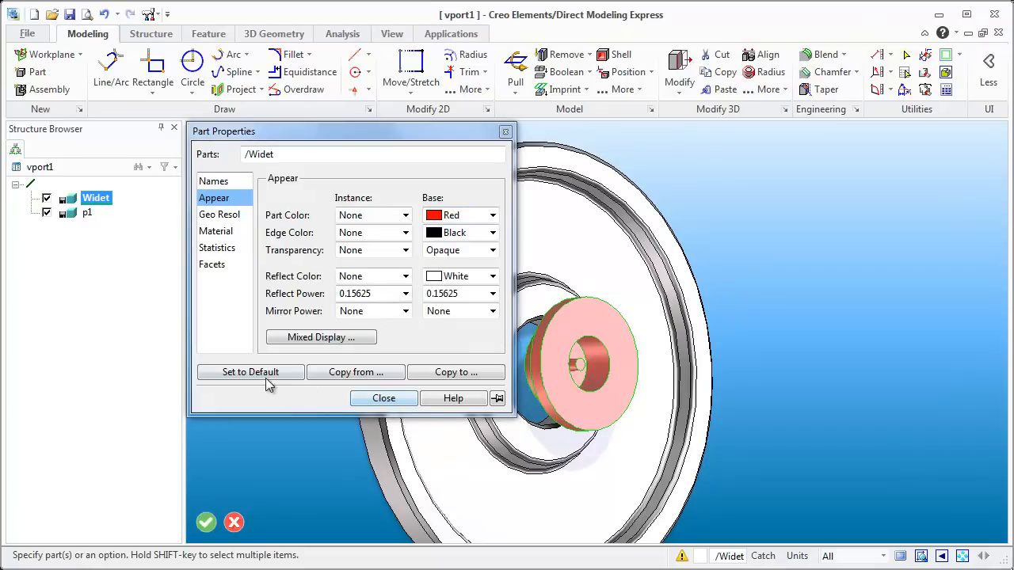
left_click(383, 398)
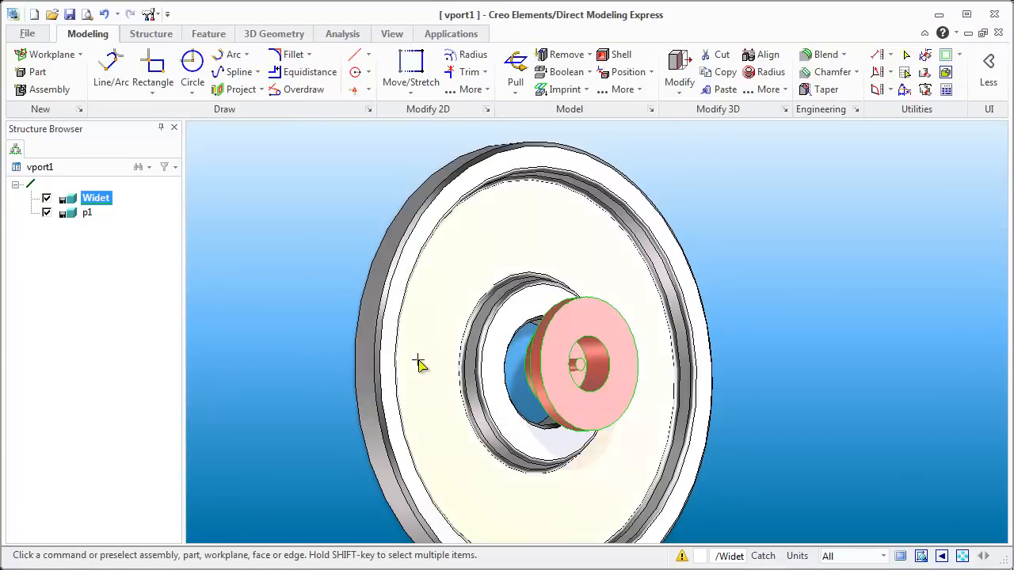
Add a workplane on the ring's front face and draw a rectangle above the centre
left_click_drag(420, 364, 317, 375)
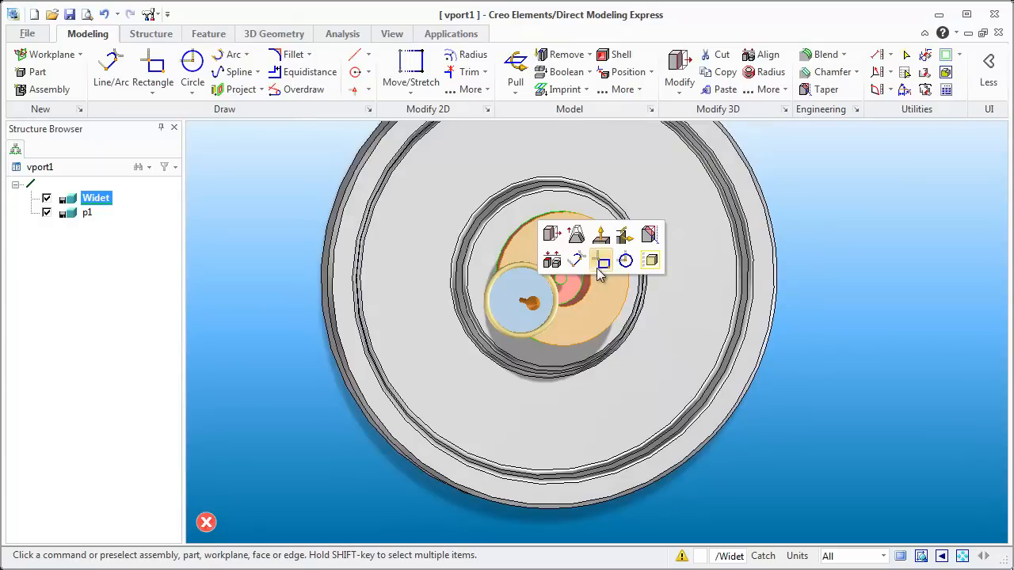
left_click(603, 262)
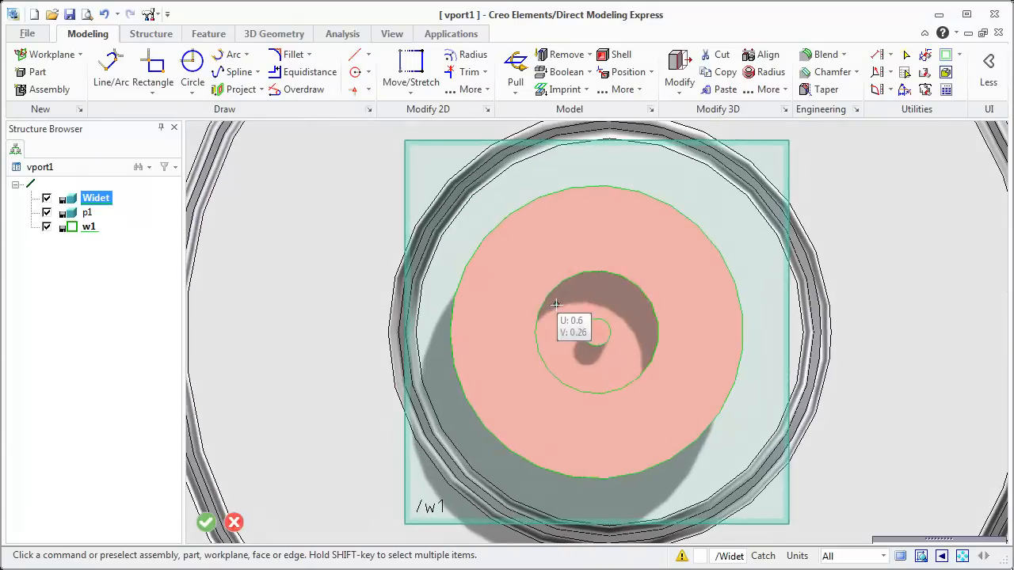
left_click(153, 71)
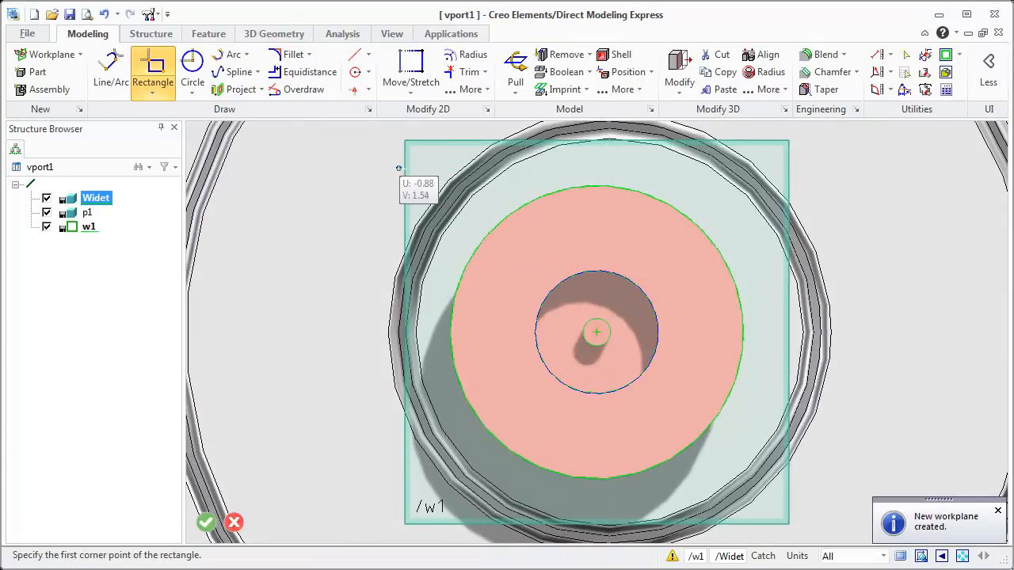
left_click(388, 168)
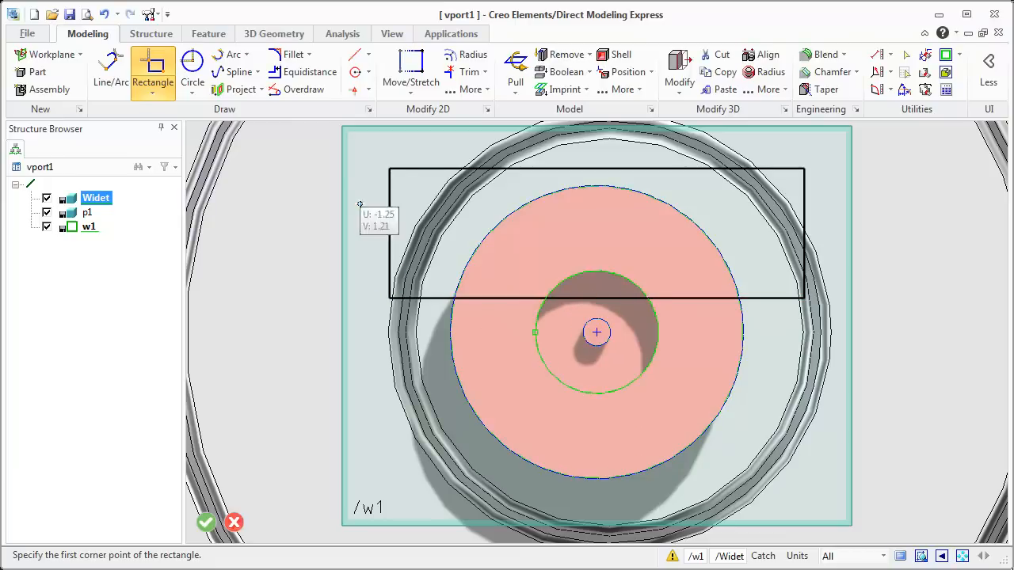
mouse_move(358, 54)
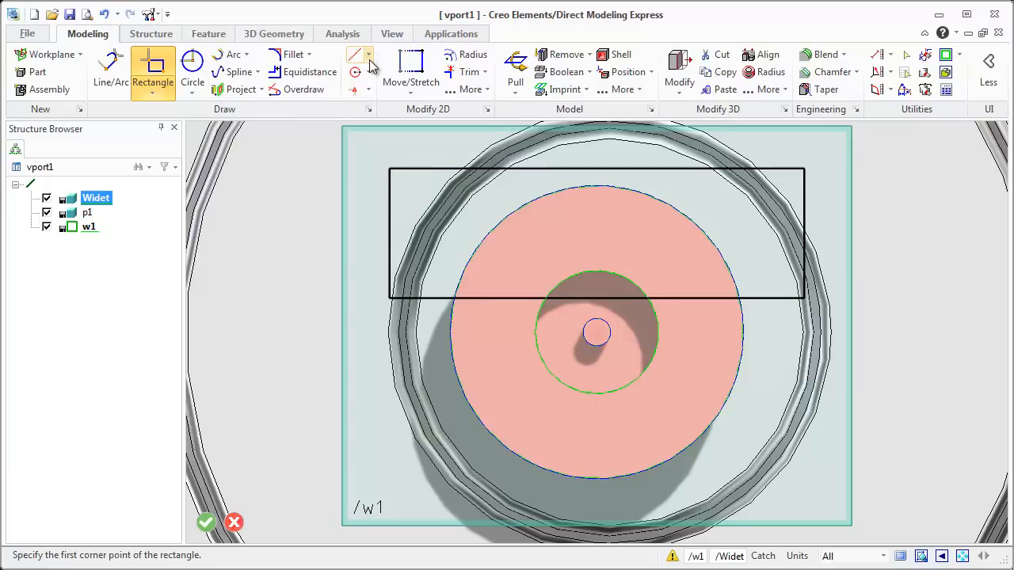
left_click(369, 55)
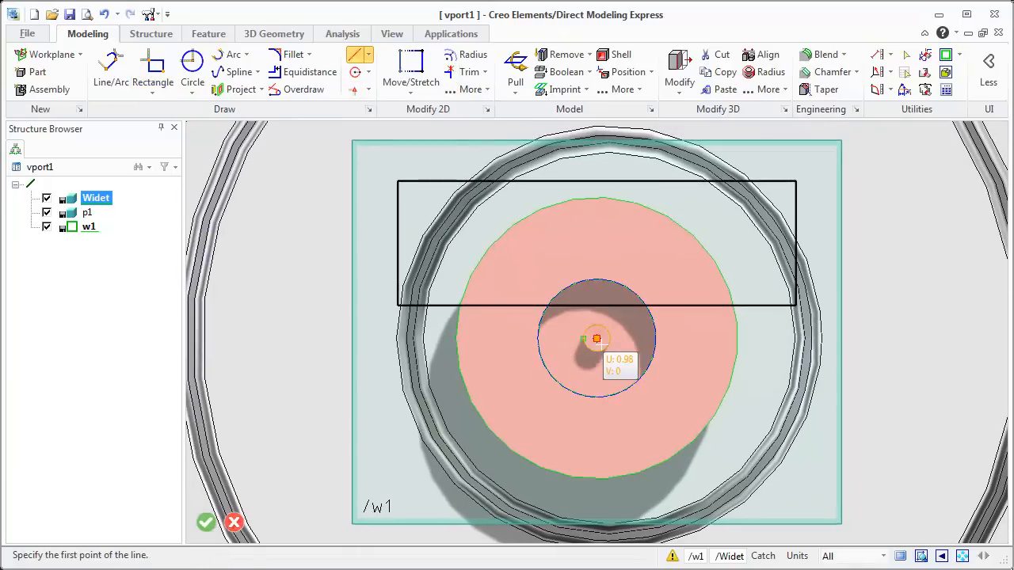
mouse_move(764, 334)
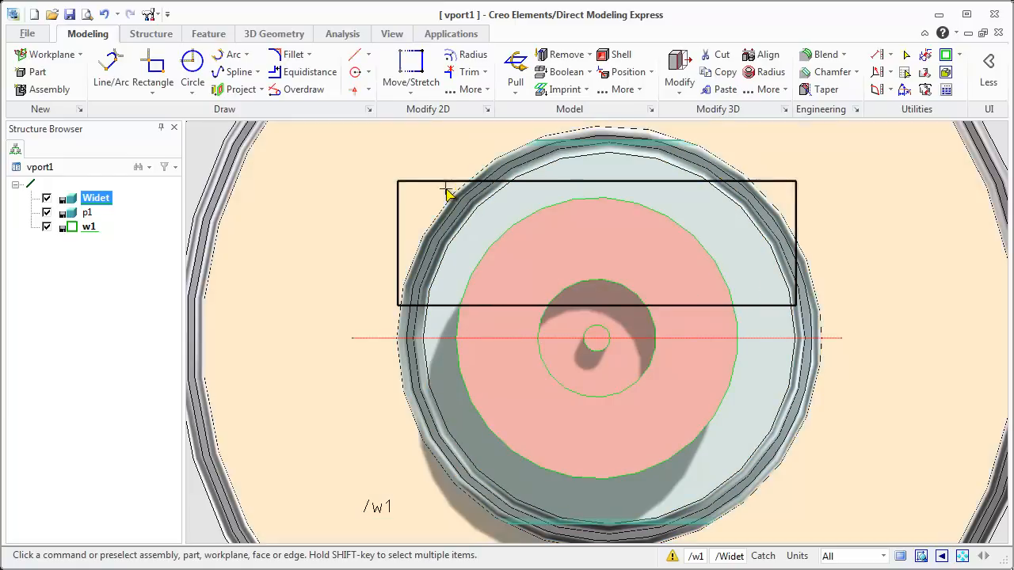
mouse_move(436, 186)
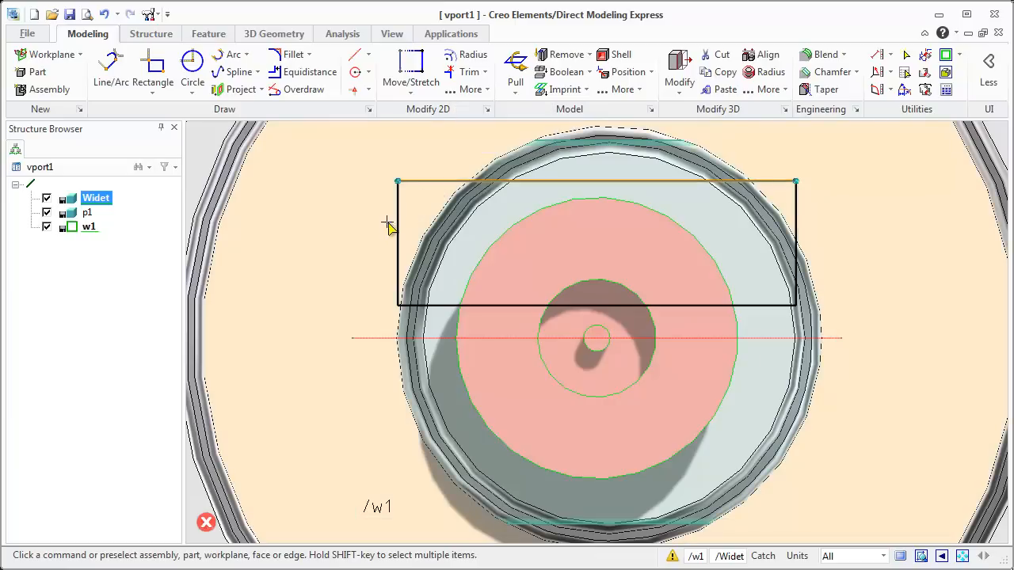
Mirror the rectangle with Modify 2D Mirror about a two-point centre line
left_click(757, 244)
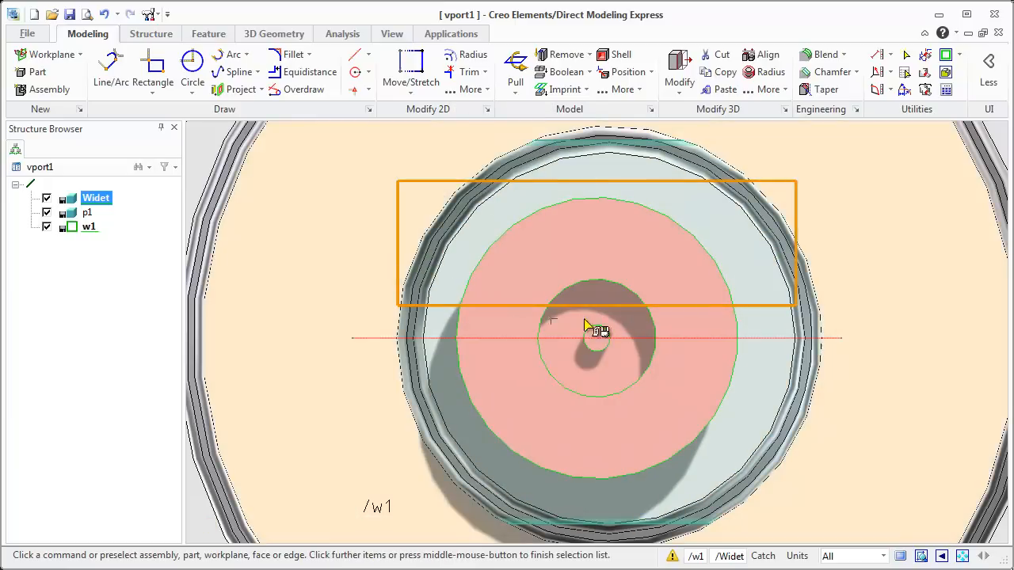
left_click(469, 89)
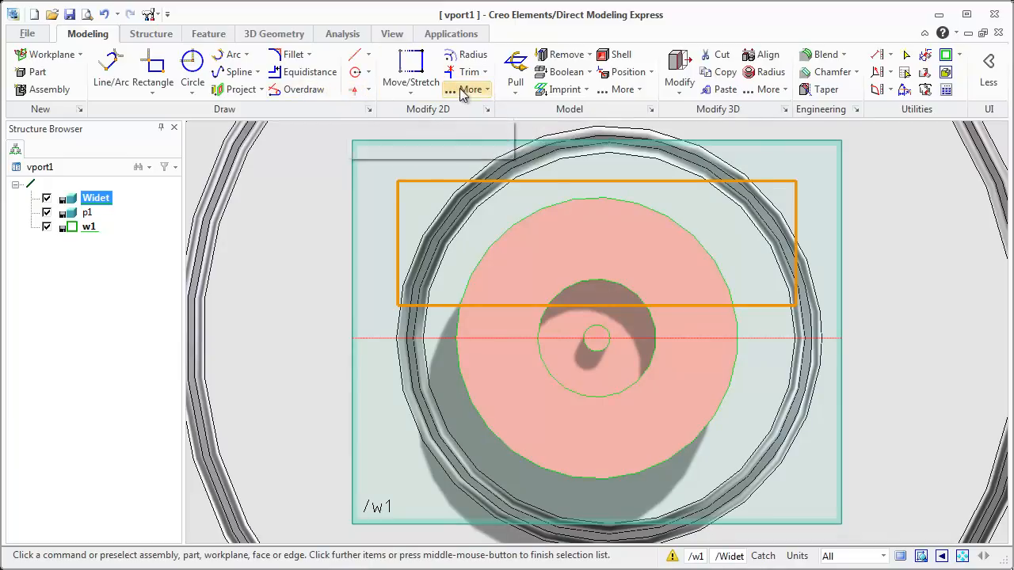
left_click(467, 89)
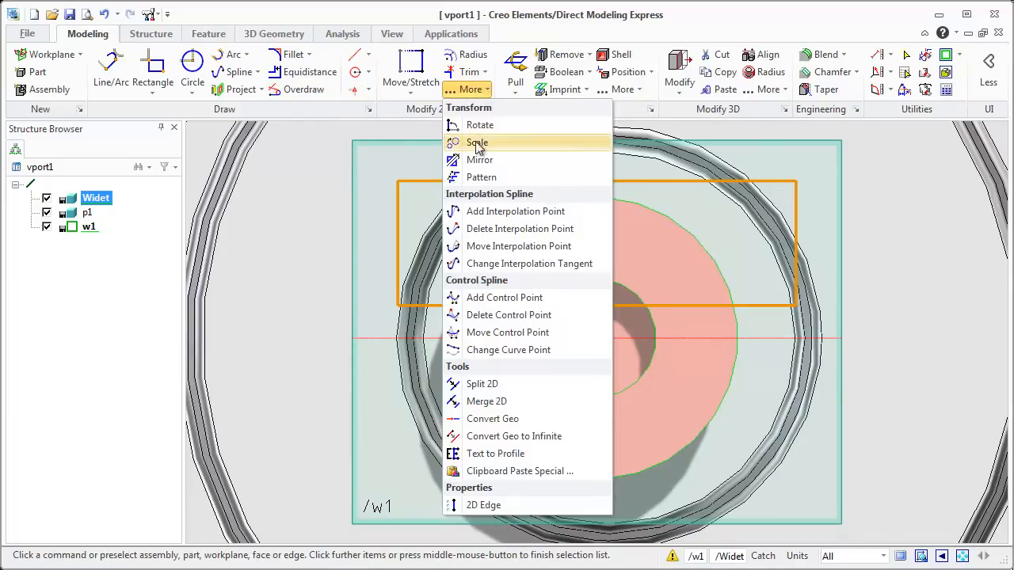
mouse_move(480, 160)
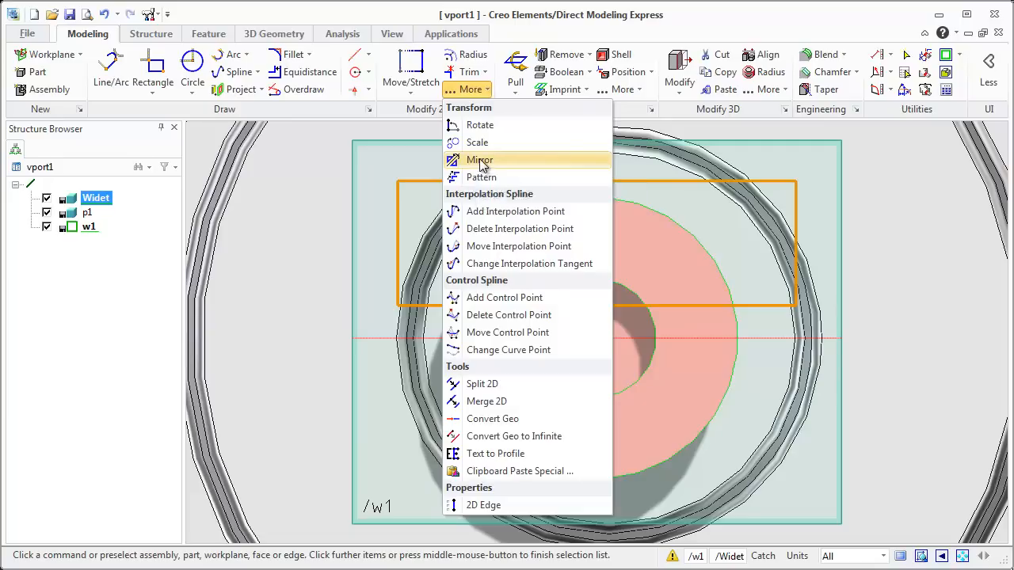
left_click(480, 160)
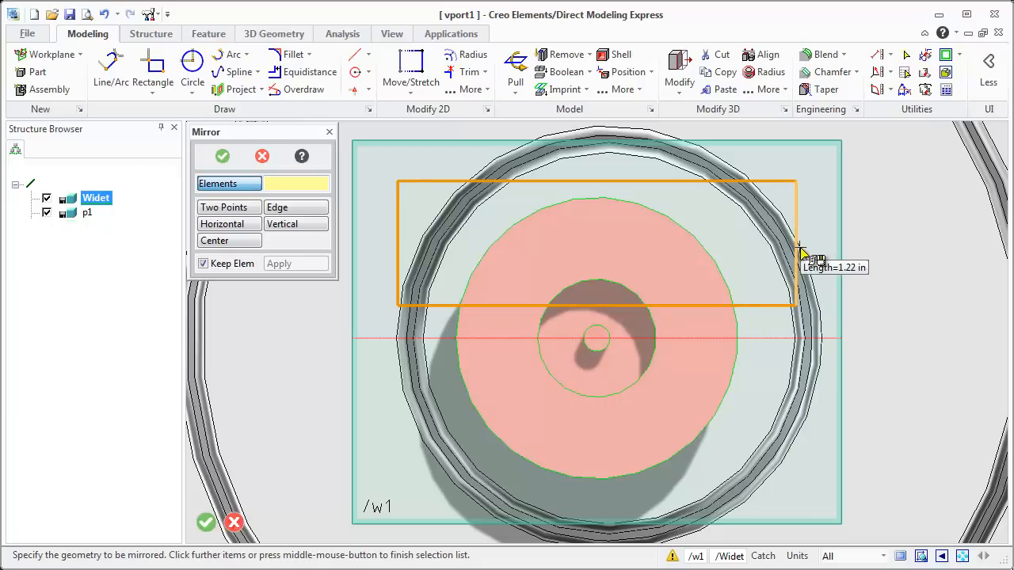
left_click(798, 242)
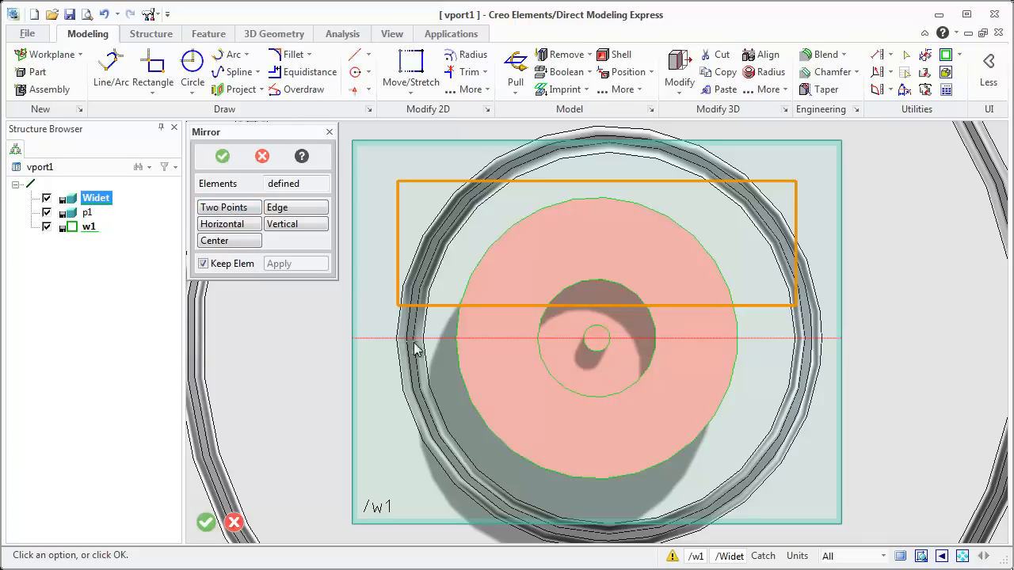
left_click(228, 207)
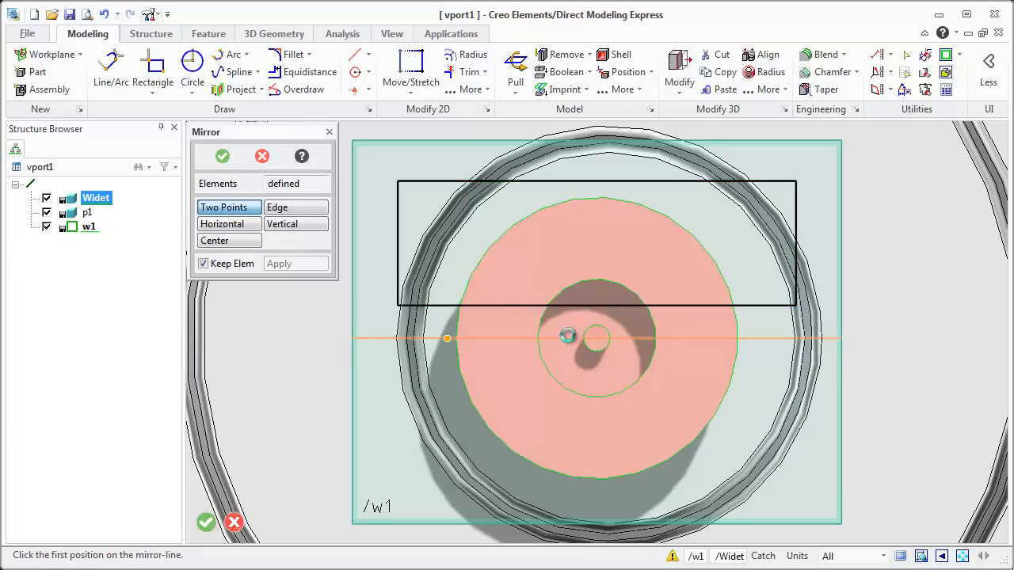
left_click(568, 337)
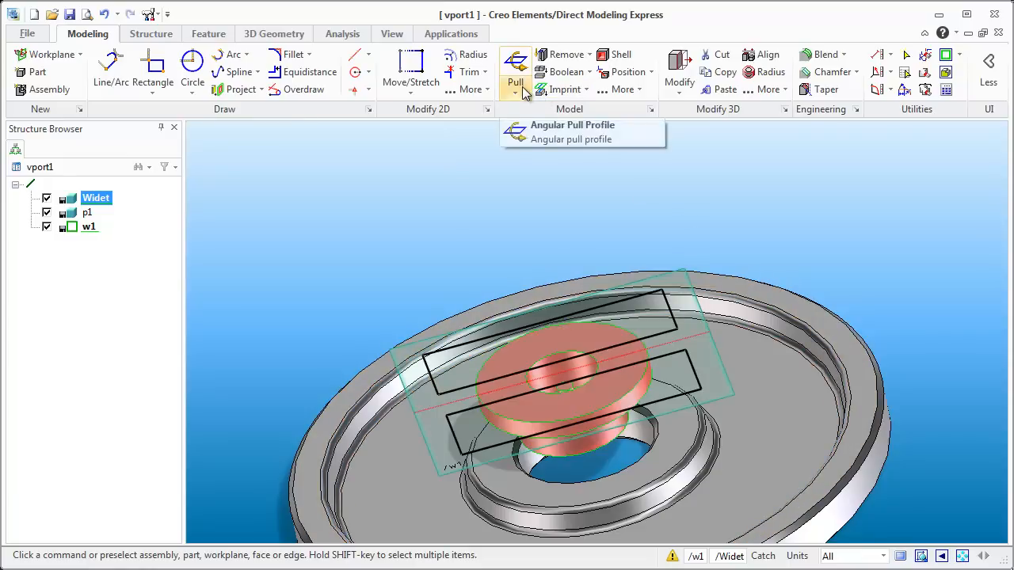
Pull both rectangles about -2.4 through the red ring to cut the slots, then remove workplane w1
left_click(515, 70)
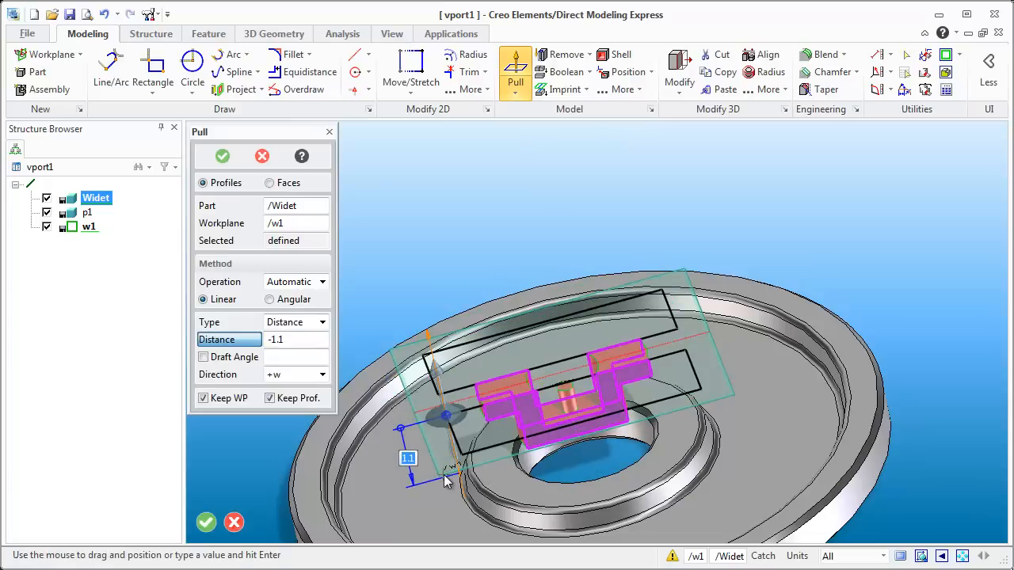
left_click_drag(444, 484, 479, 539)
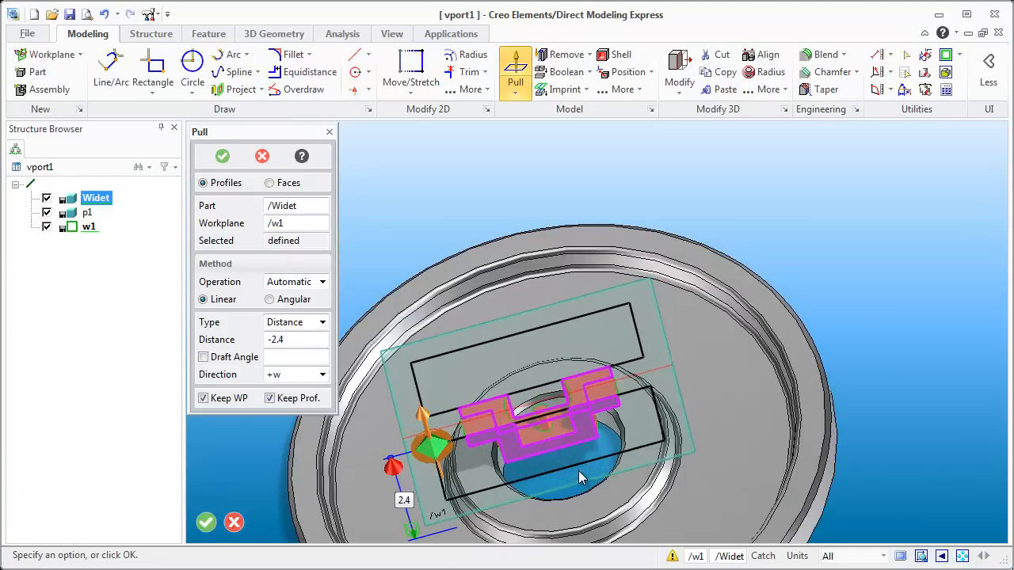
left_click(206, 522)
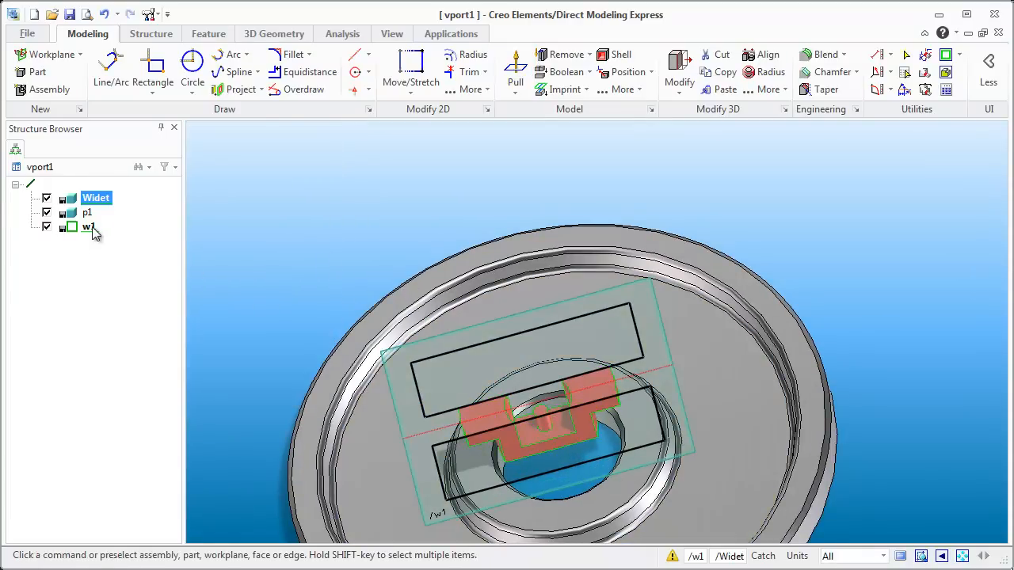
right_click(87, 227)
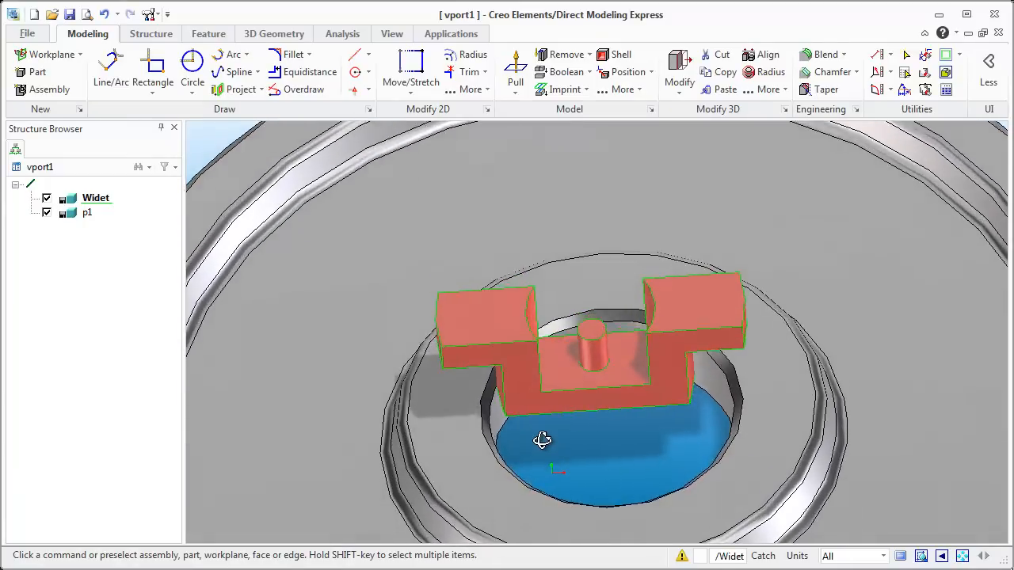
left_click_drag(542, 440, 531, 412)
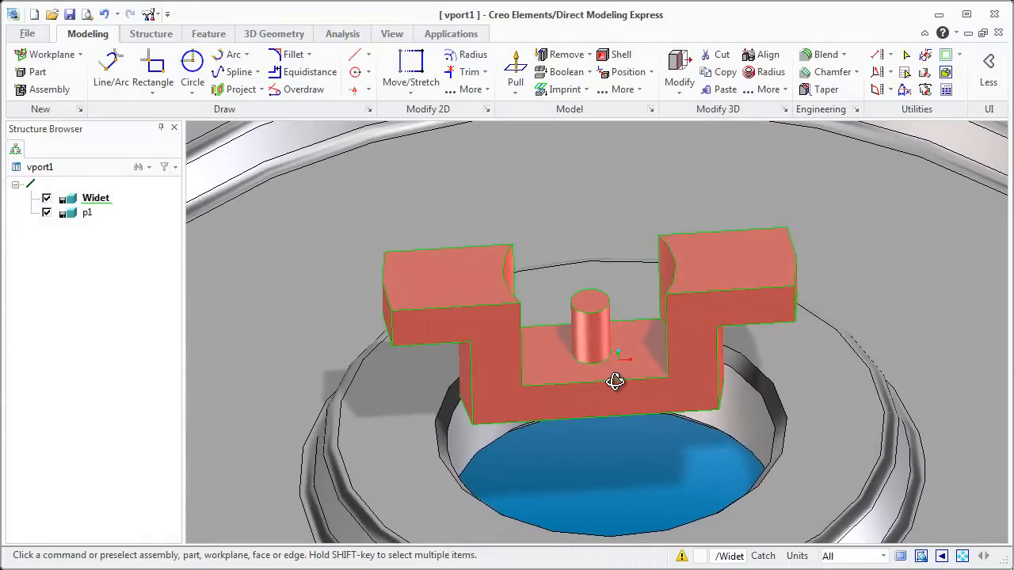
left_click_drag(615, 383, 568, 379)
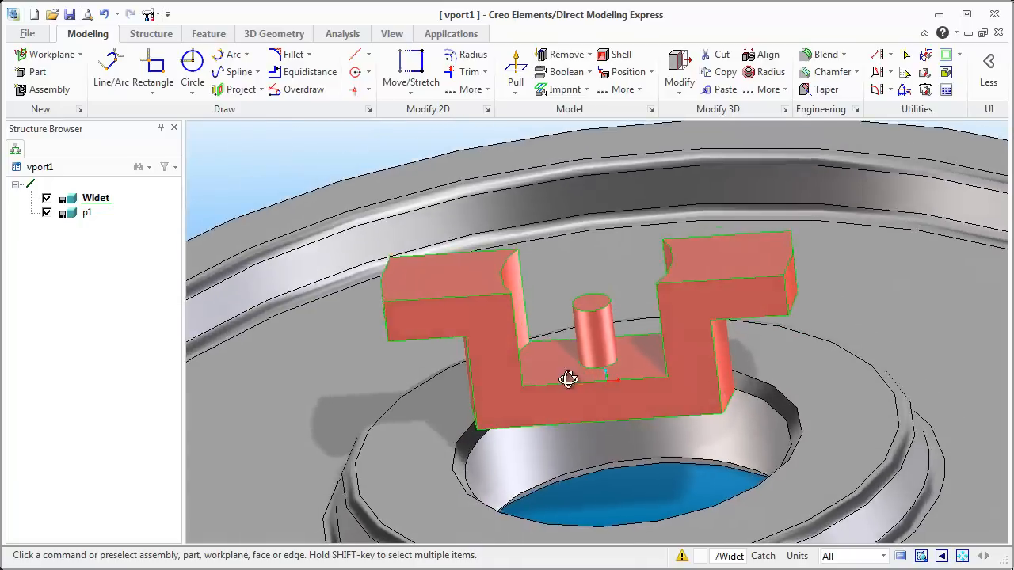
left_click_drag(568, 379, 566, 389)
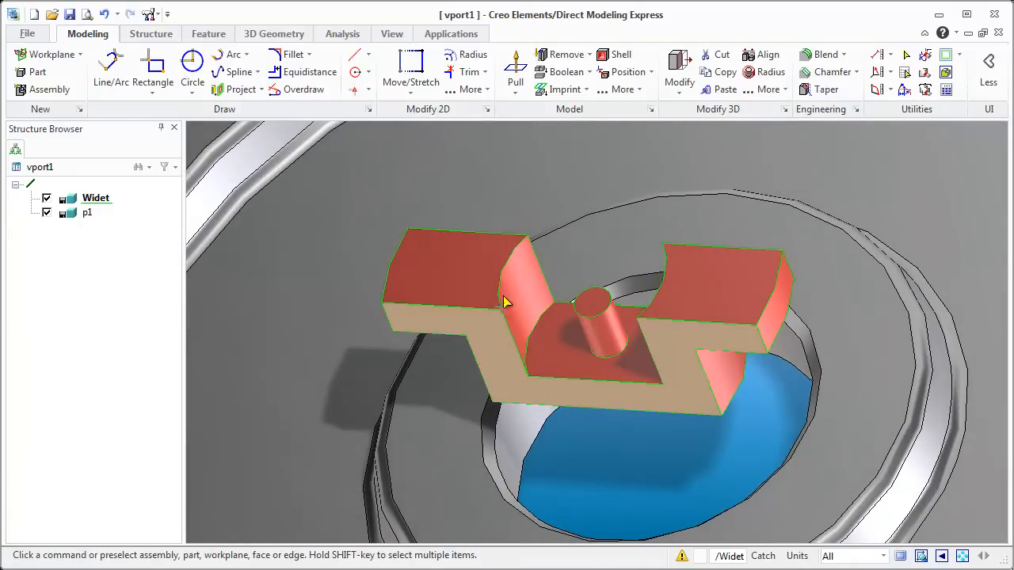
left_click(505, 302)
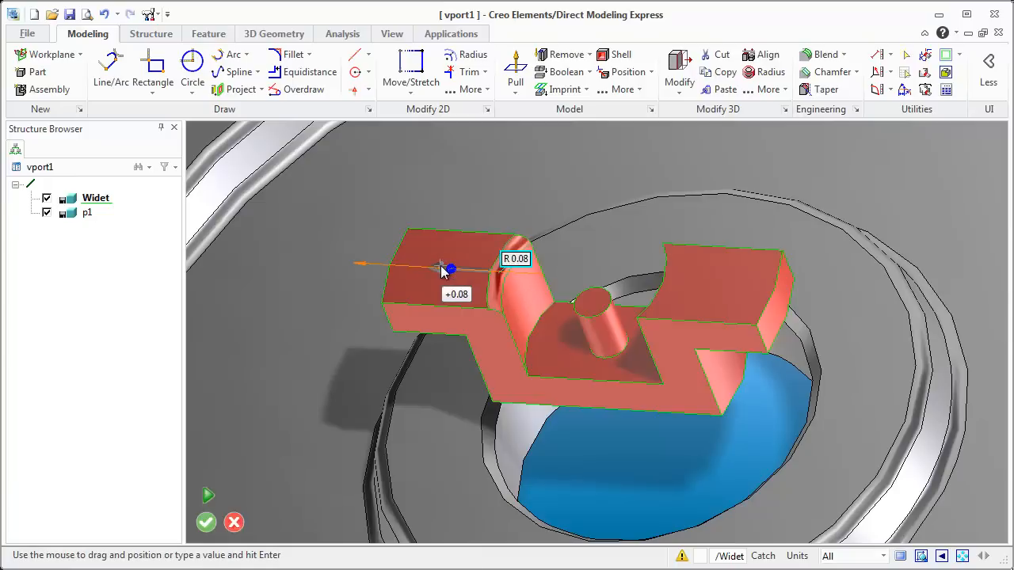
left_click_drag(450, 269, 450, 269)
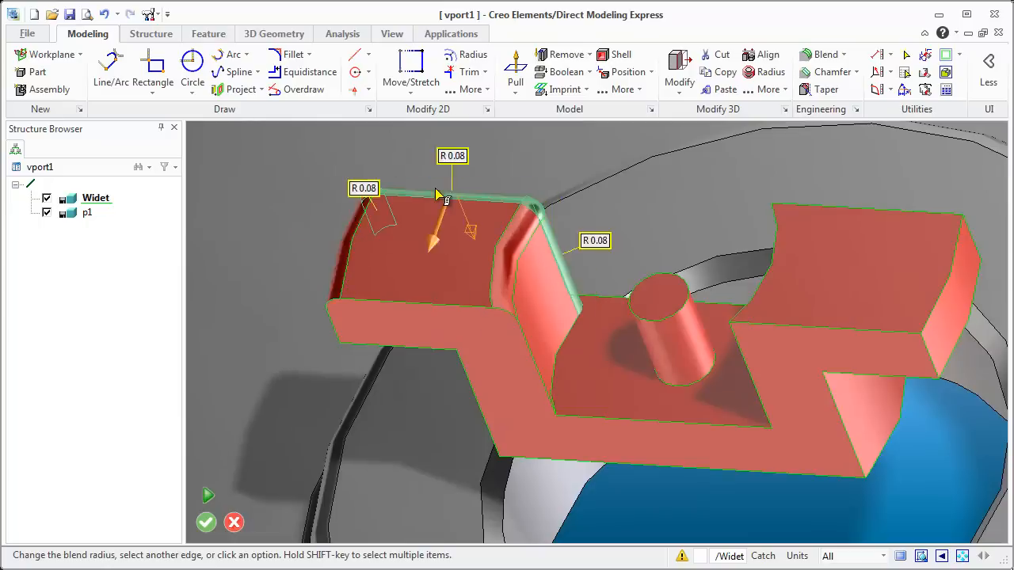
mouse_move(420, 309)
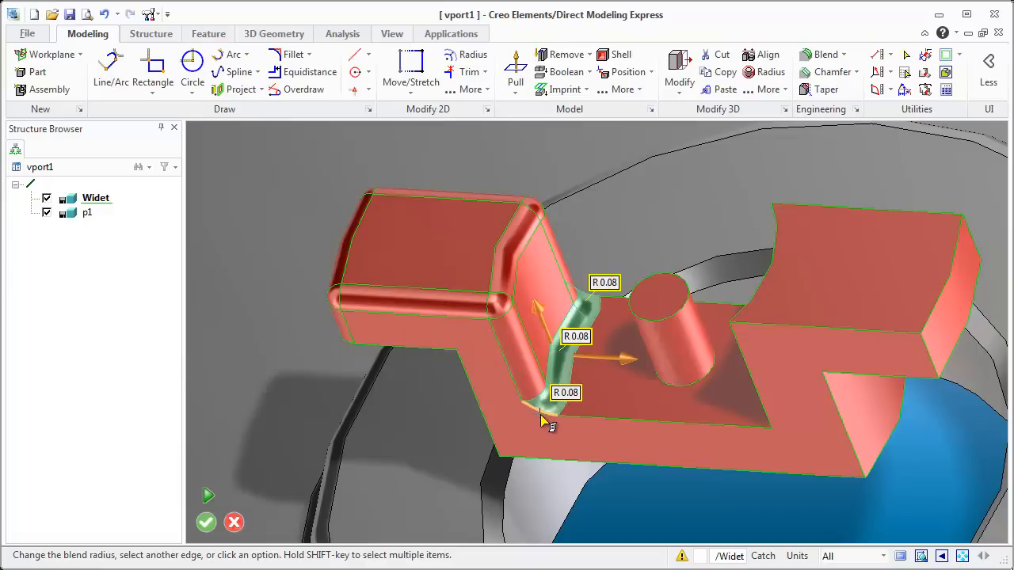
mouse_move(564, 421)
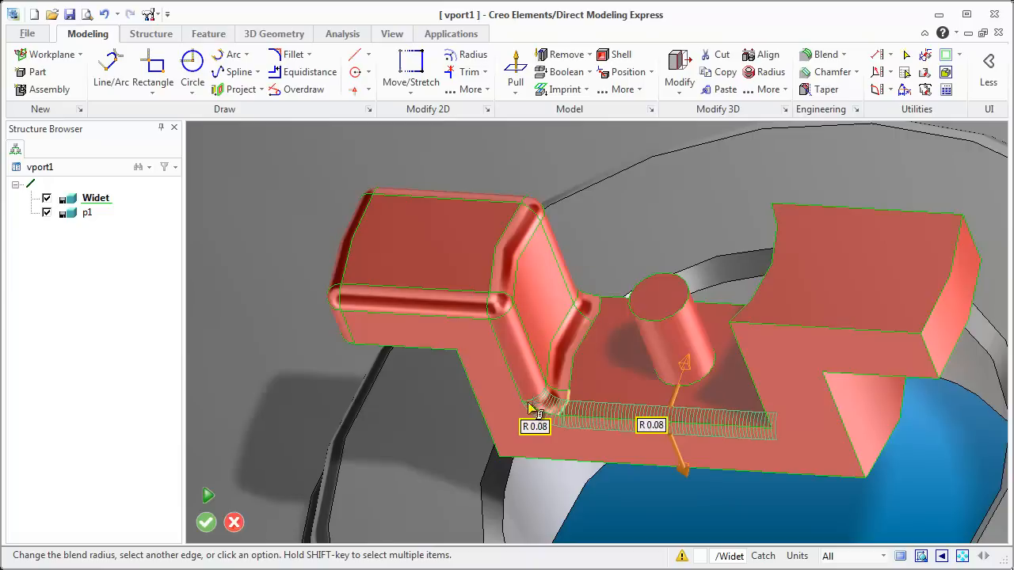
mouse_move(554, 374)
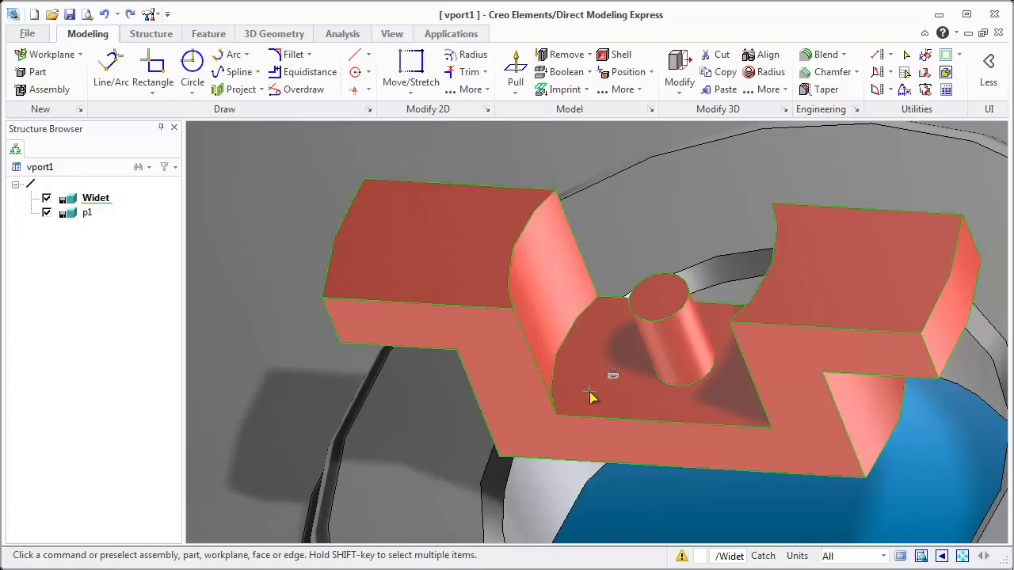
mouse_move(563, 358)
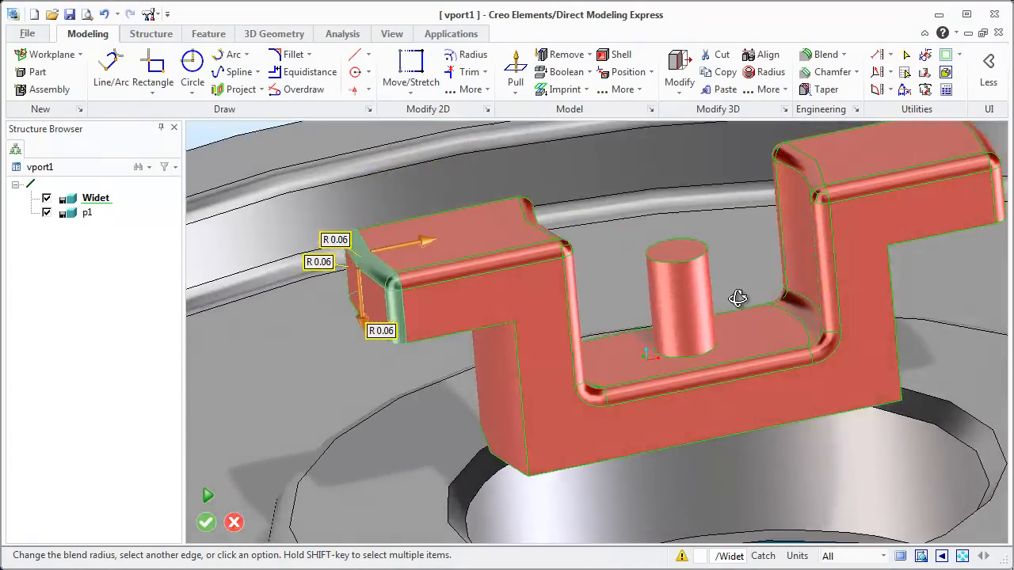
Orbit the red clip to inspect the previewed 0.06 radius rounds on its edges
left_click_drag(737, 299, 680, 277)
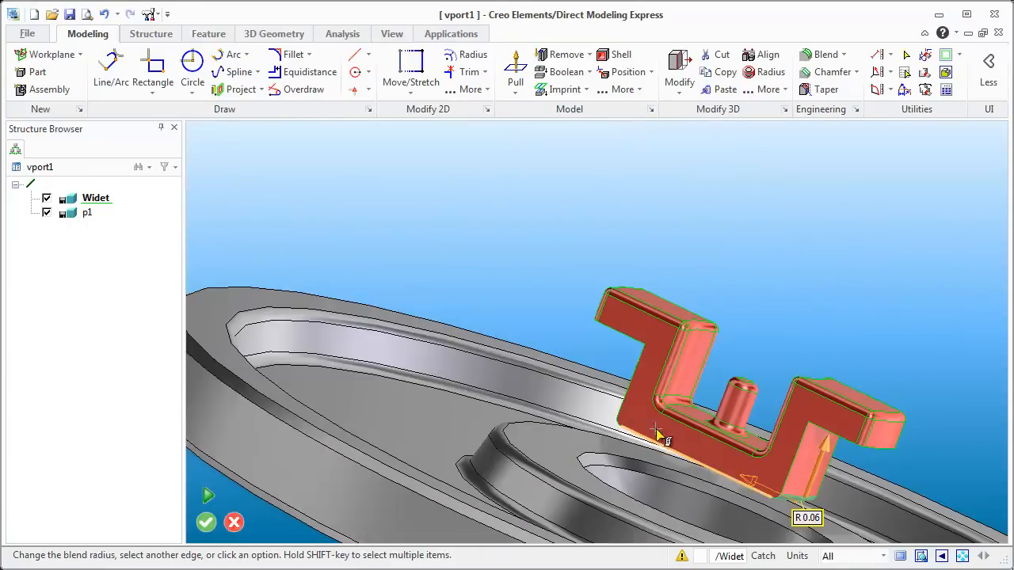
left_click_drag(661, 440, 739, 460)
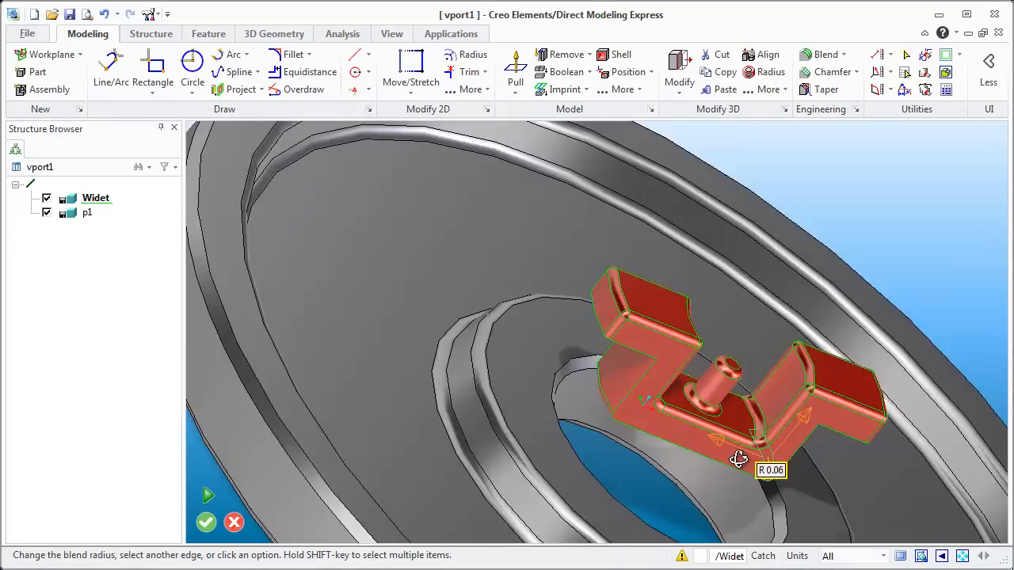
left_click_drag(738, 460, 700, 453)
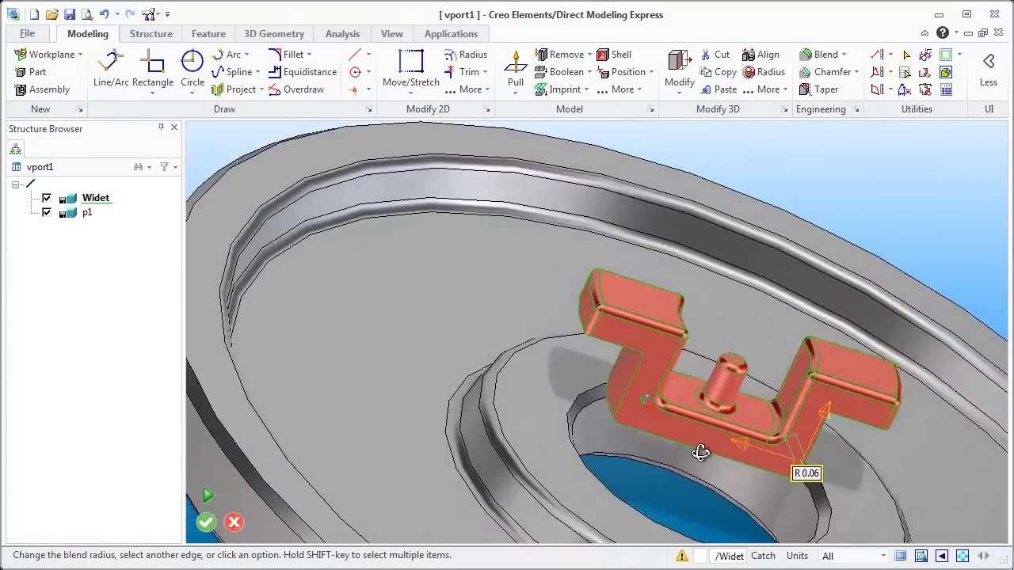